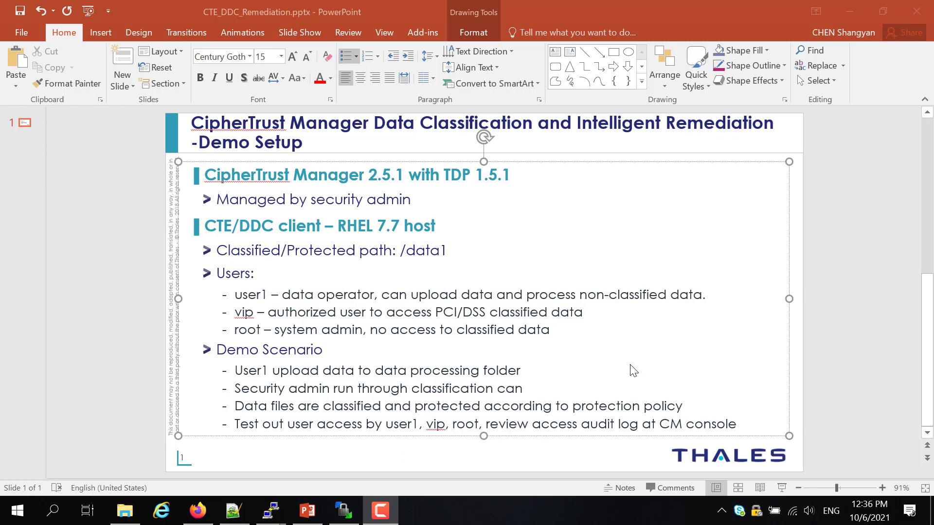
pyautogui.moveTo(385, 187)
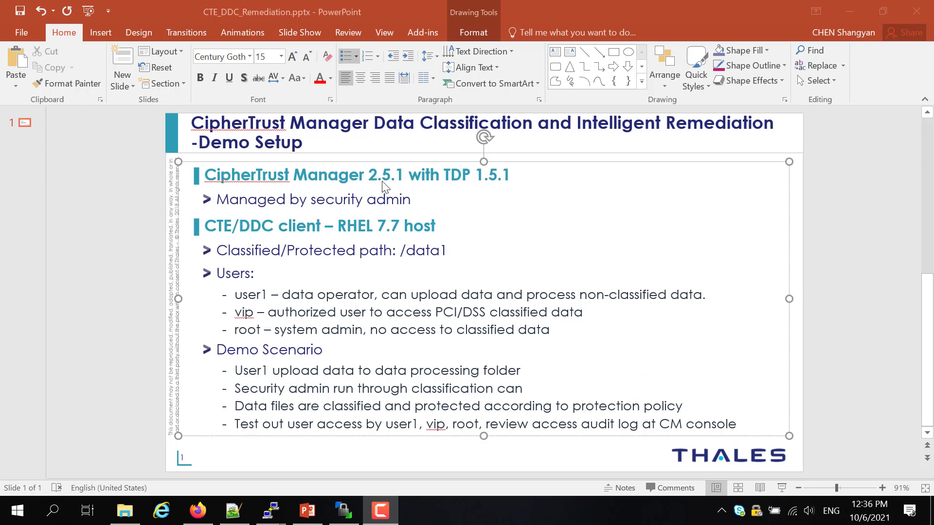
pyautogui.moveTo(411, 186)
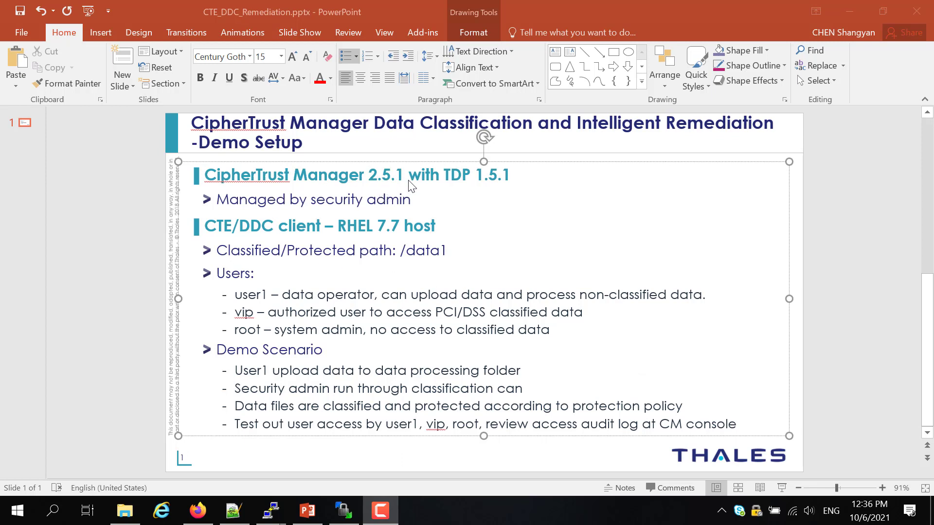
pyautogui.moveTo(511, 196)
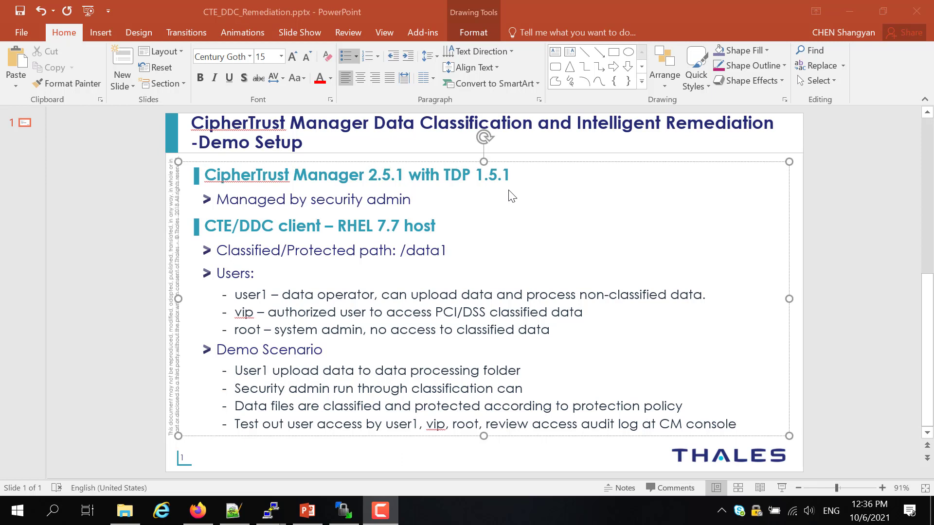
pyautogui.moveTo(229, 245)
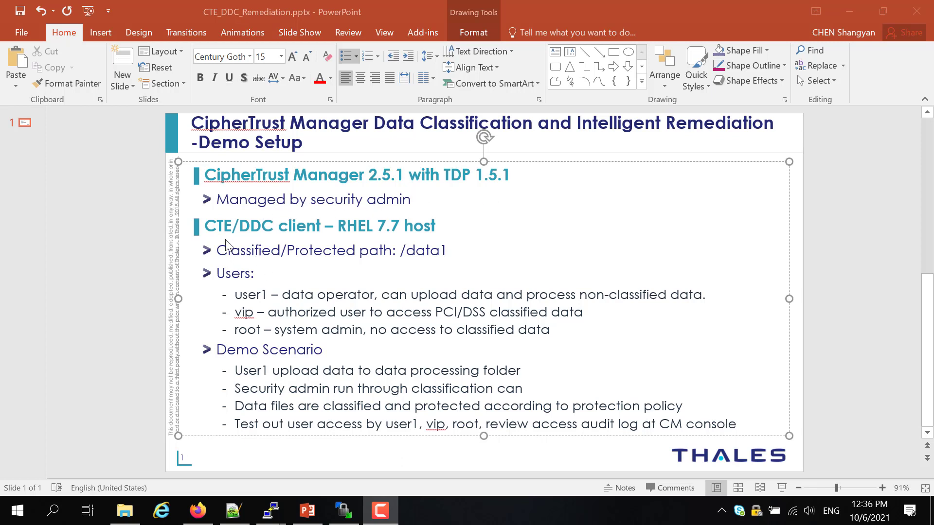
pyautogui.moveTo(314, 264)
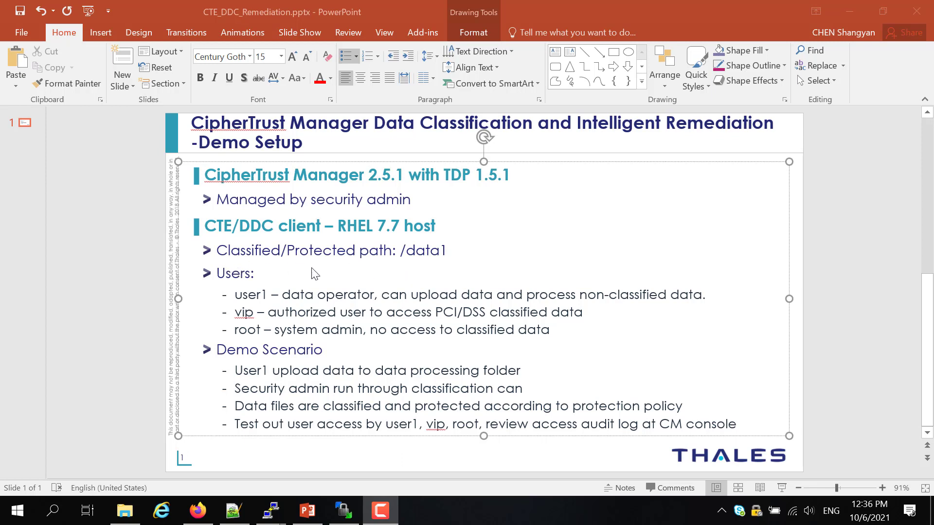
pyautogui.moveTo(326, 271)
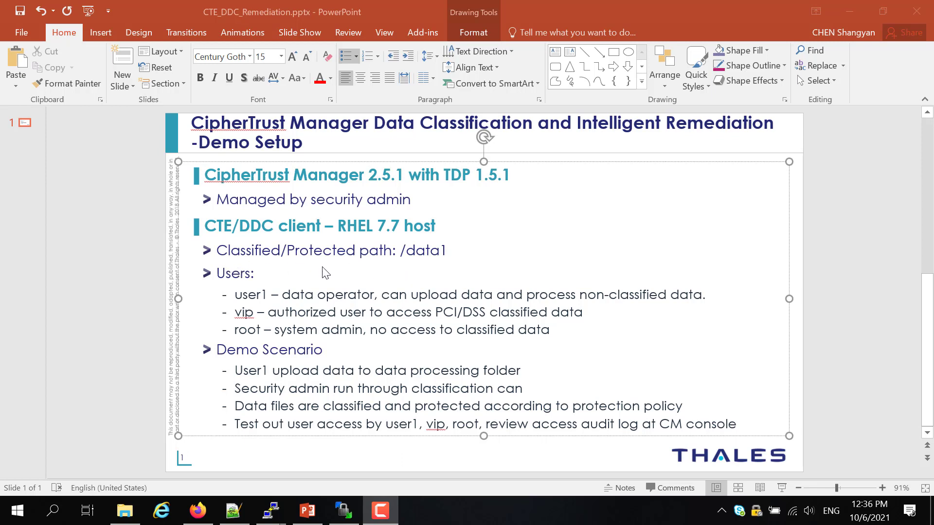
pyautogui.moveTo(232, 299)
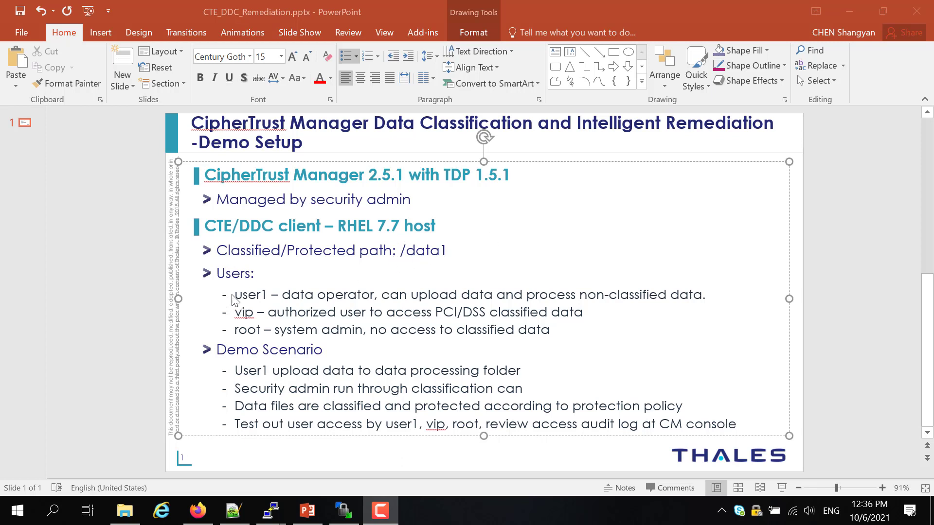
pyautogui.moveTo(244, 306)
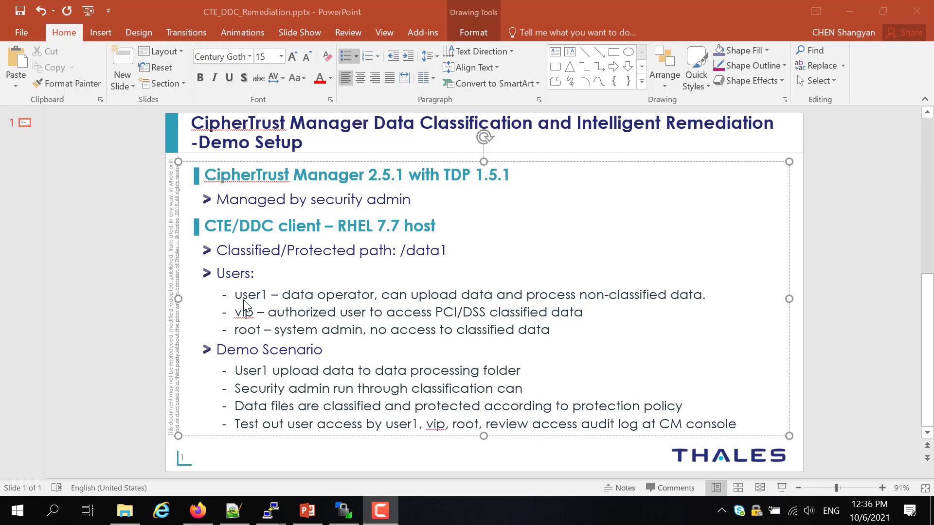
pyautogui.moveTo(253, 322)
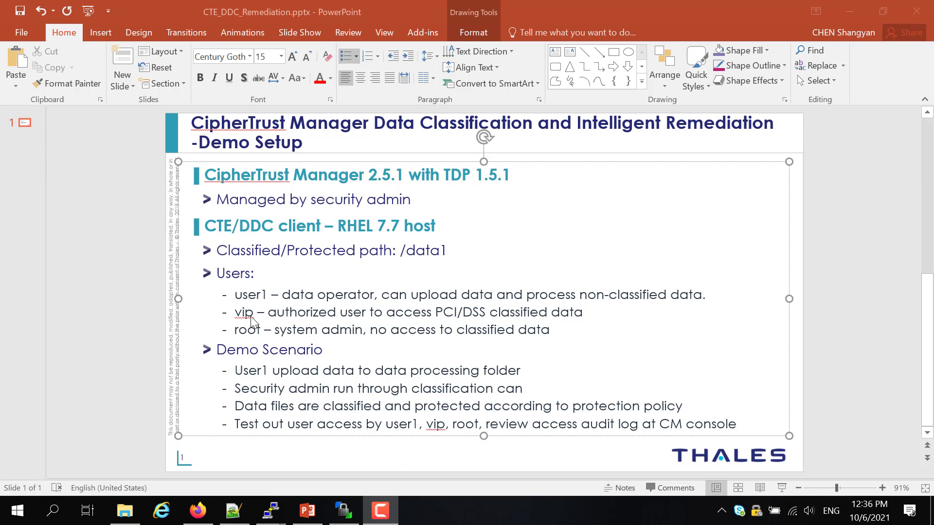
pyautogui.moveTo(258, 340)
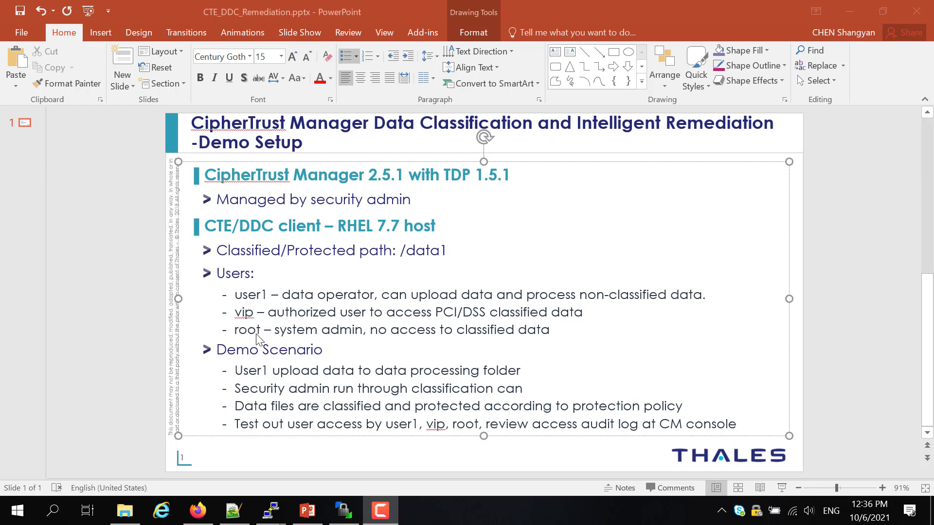
pyautogui.moveTo(263, 337)
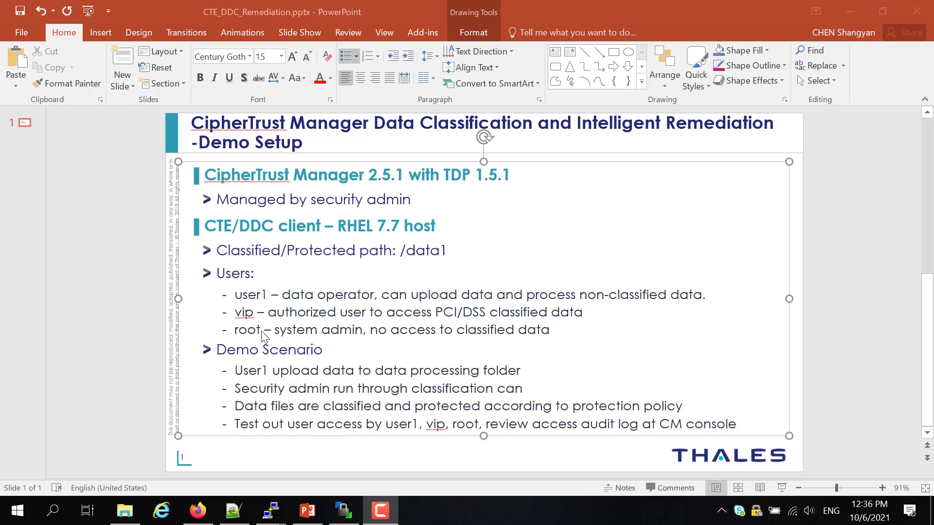
pyautogui.moveTo(265, 381)
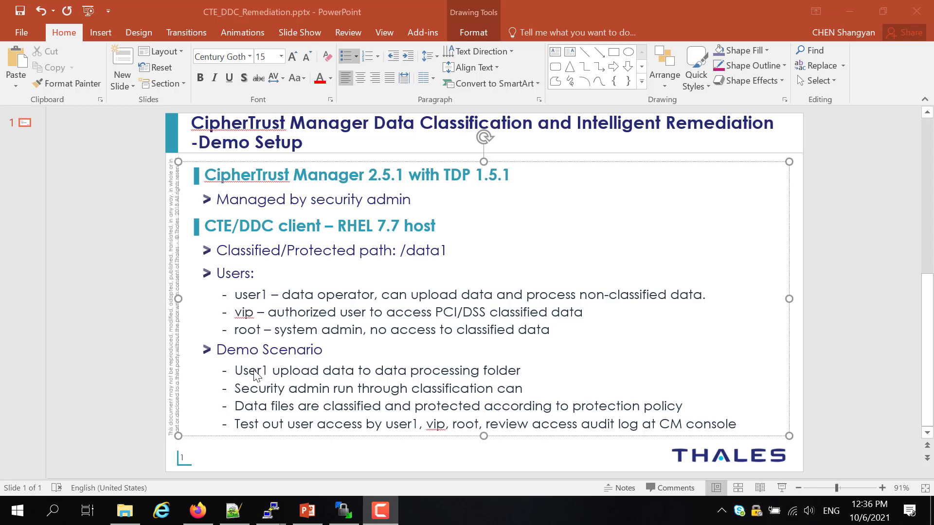
pyautogui.moveTo(223, 397)
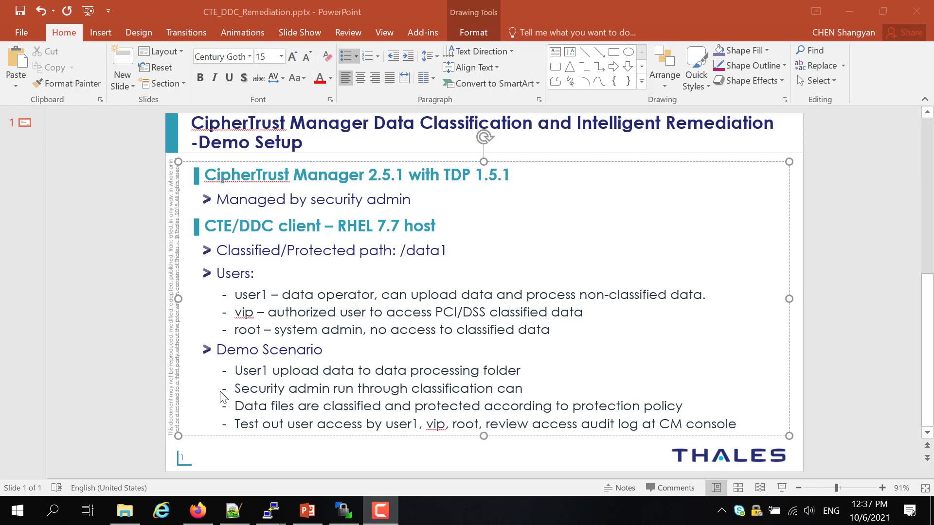
pyautogui.moveTo(361, 439)
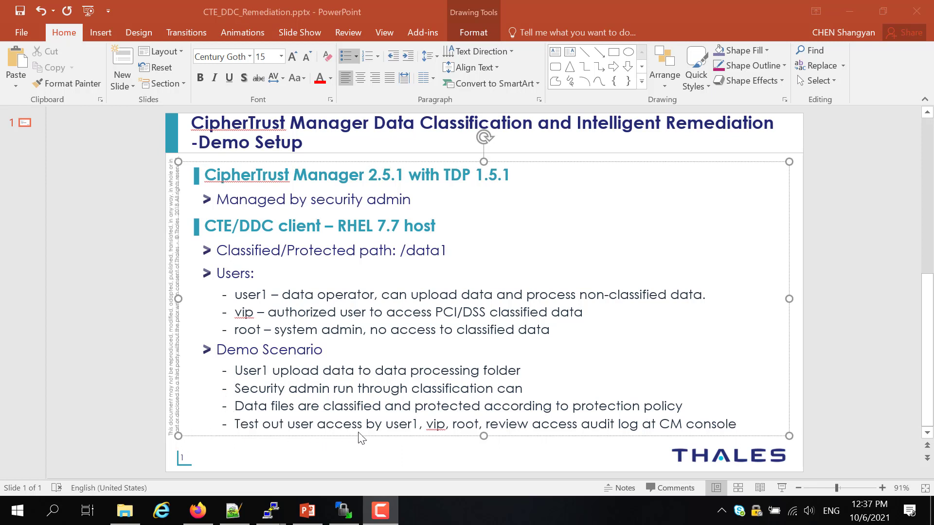
pyautogui.moveTo(542, 439)
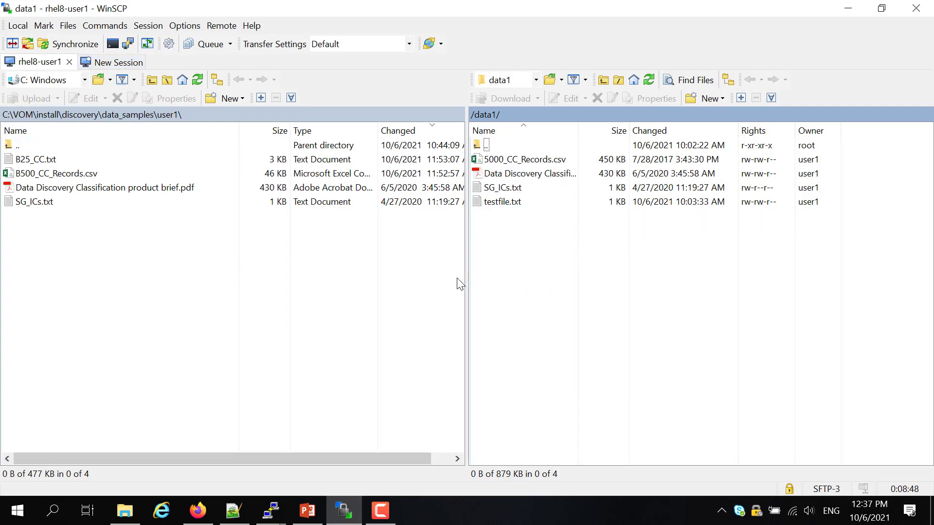
pyautogui.moveTo(713, 188)
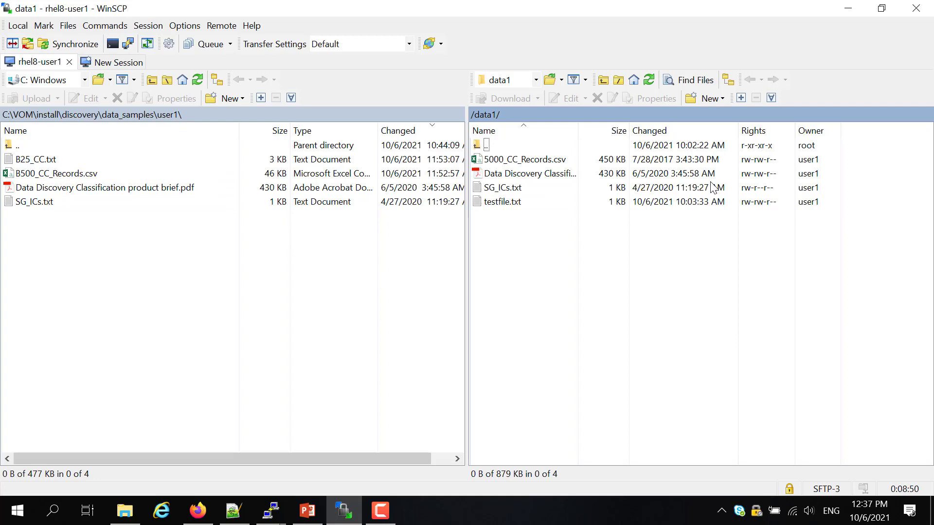
# Upload all four local user1 sample files to /data1, overwriting the product brief PDF and SG_ICs.txt
pyautogui.click(33, 201)
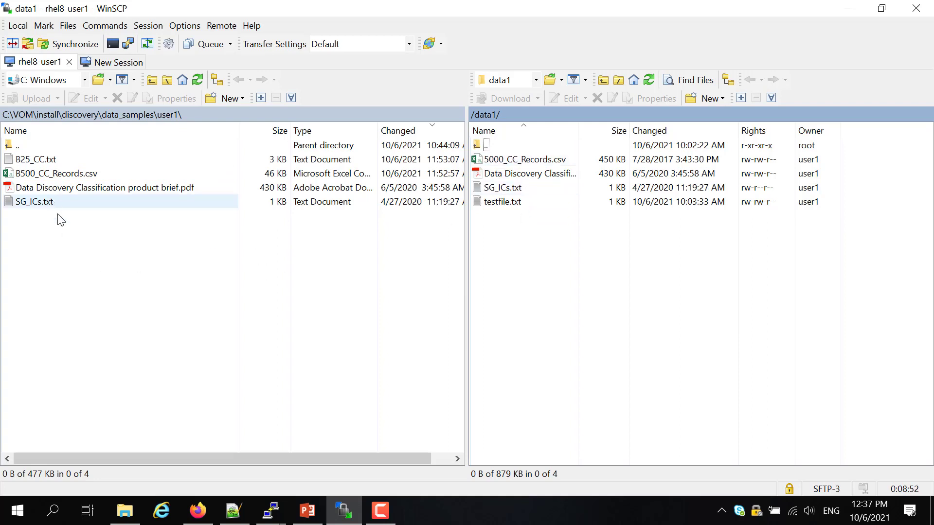
pyautogui.press('ctrl+a')
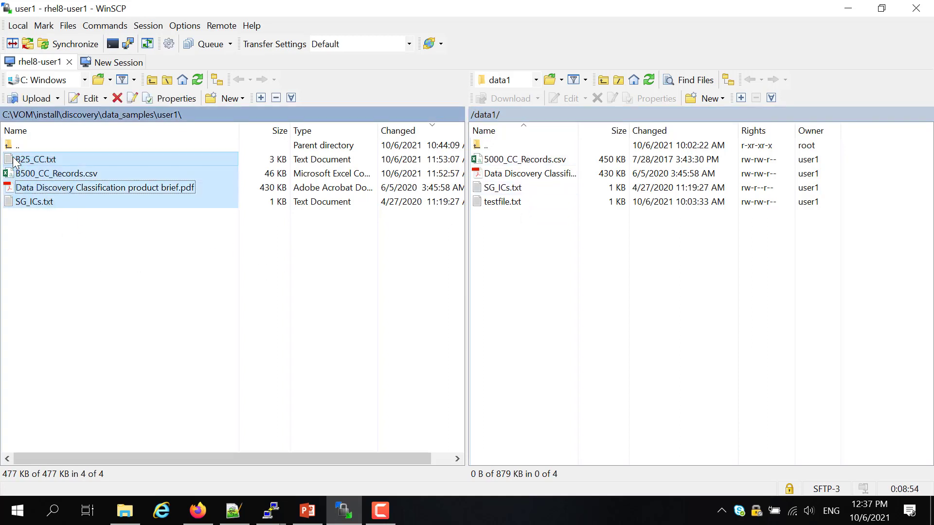
pyautogui.rightClick(35, 159)
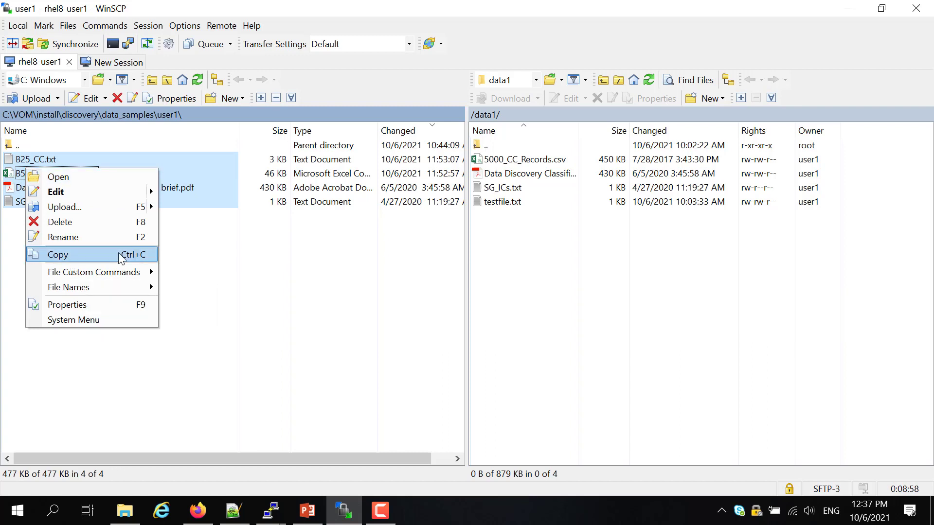
pyautogui.rightClick(507, 207)
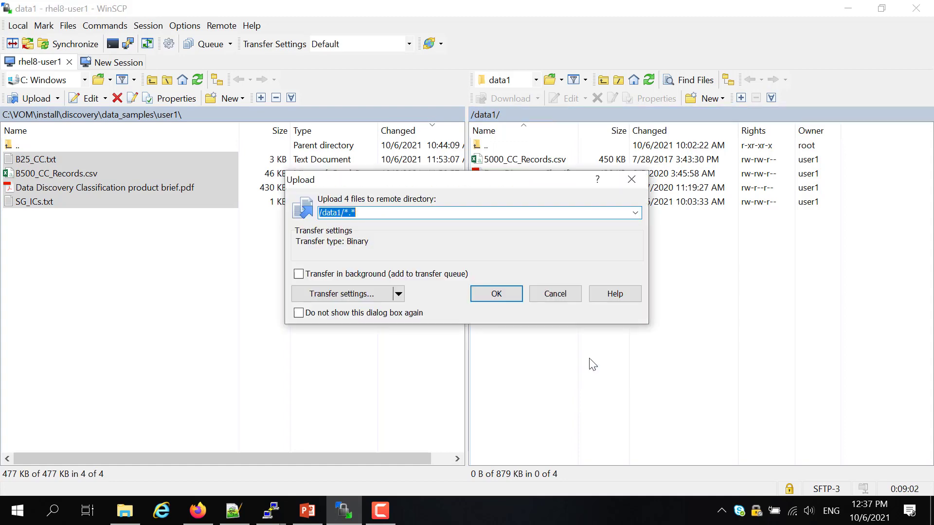
pyautogui.click(495, 294)
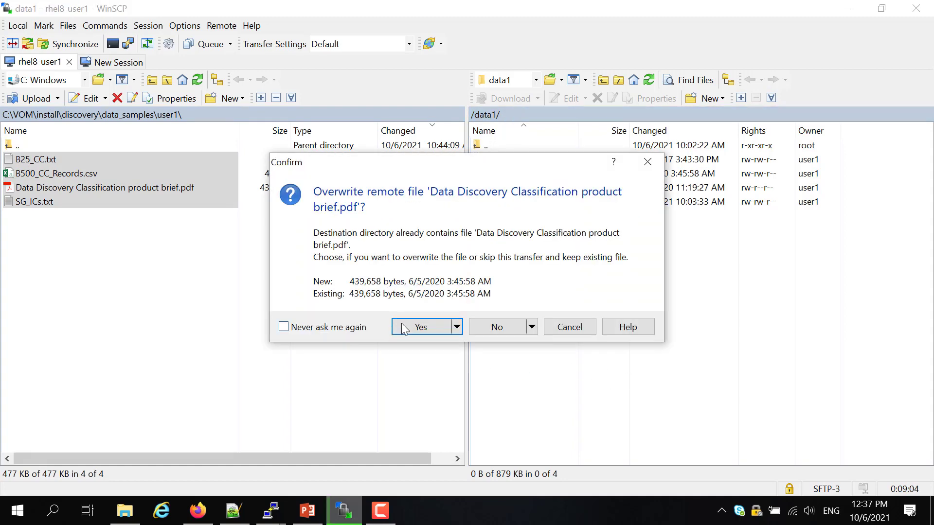
pyautogui.click(421, 326)
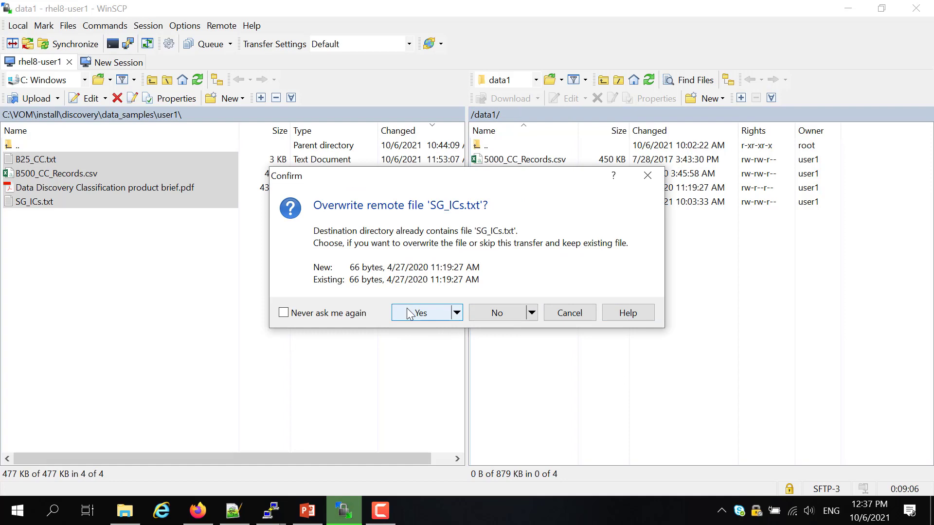
pyautogui.click(422, 313)
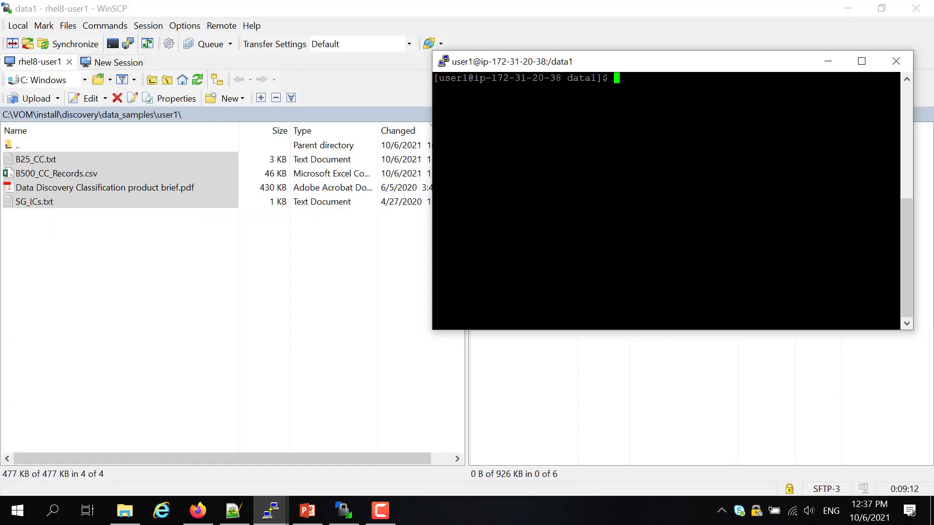
# List /data1 with ls -alt, then display the B card file and SG_ICs.txt with more
pyautogui.write('ls -alt')
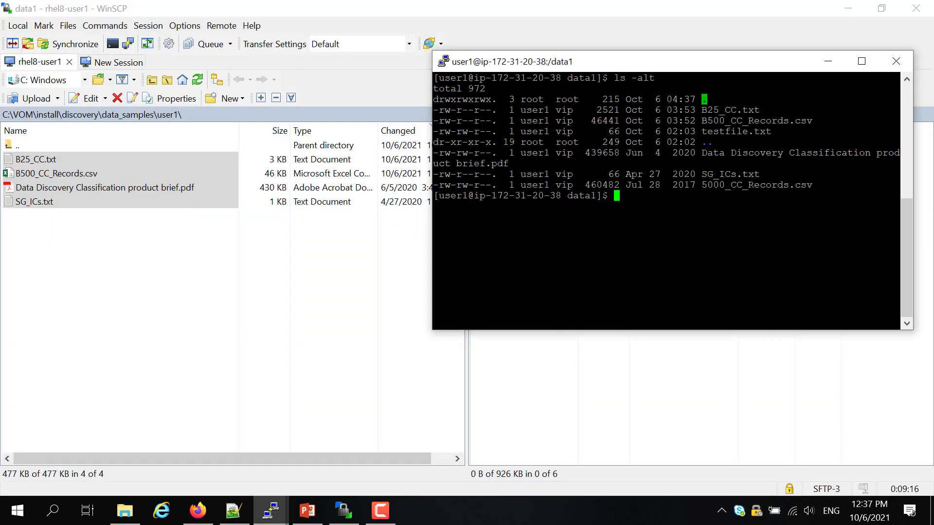
pyautogui.write('more B')
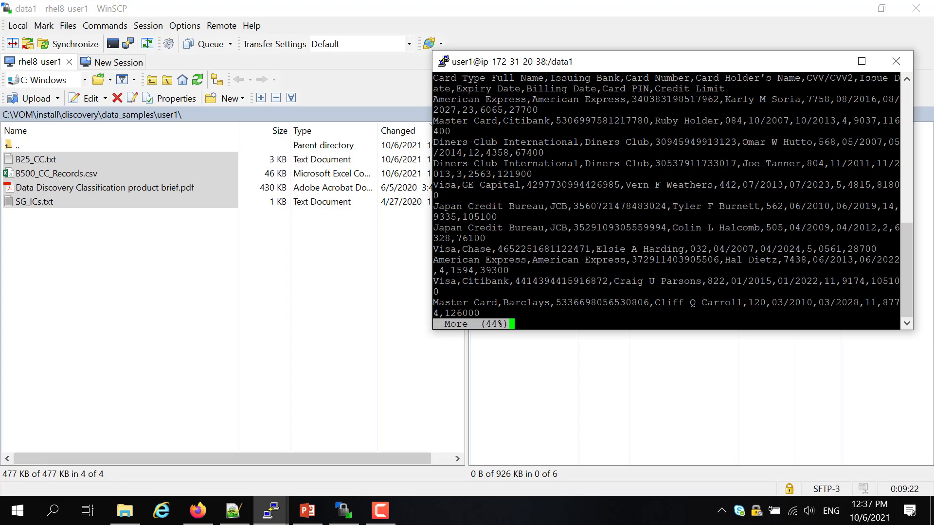
pyautogui.write('ls -alt')
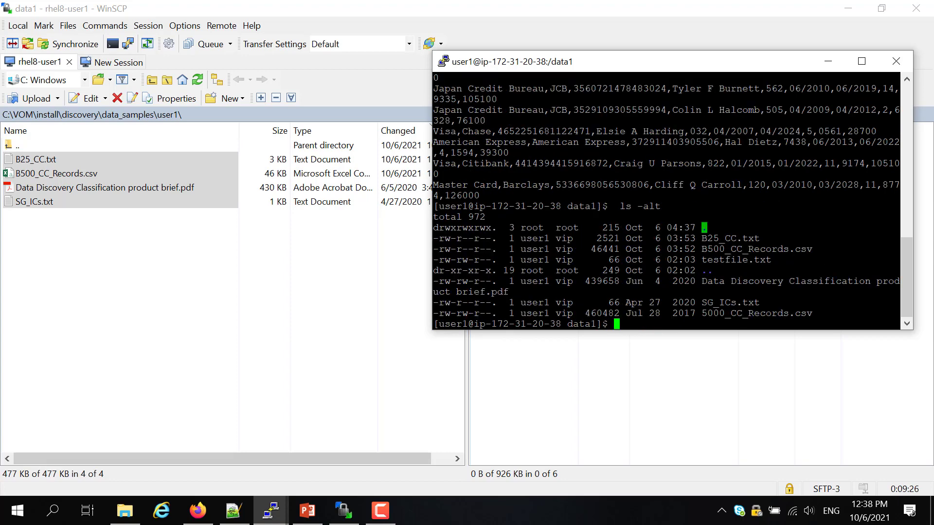
pyautogui.write('more SG_ICs.txt')
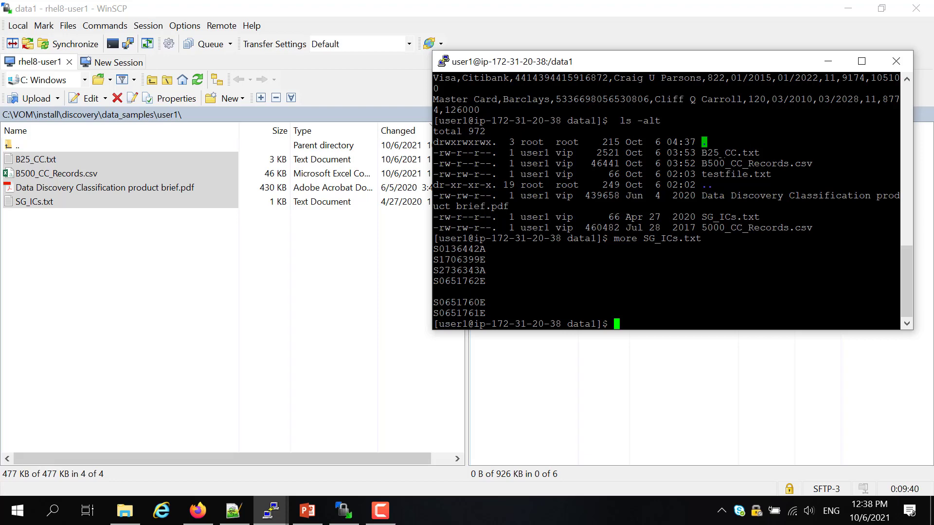
pyautogui.click(196, 511)
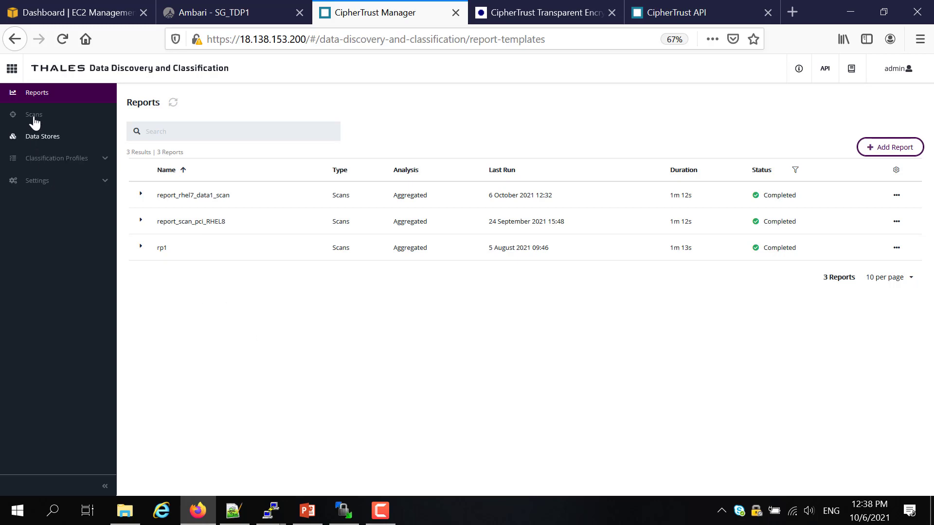
# Open scan_rhel7_scdata1's details page from the Scans list
pyautogui.click(34, 114)
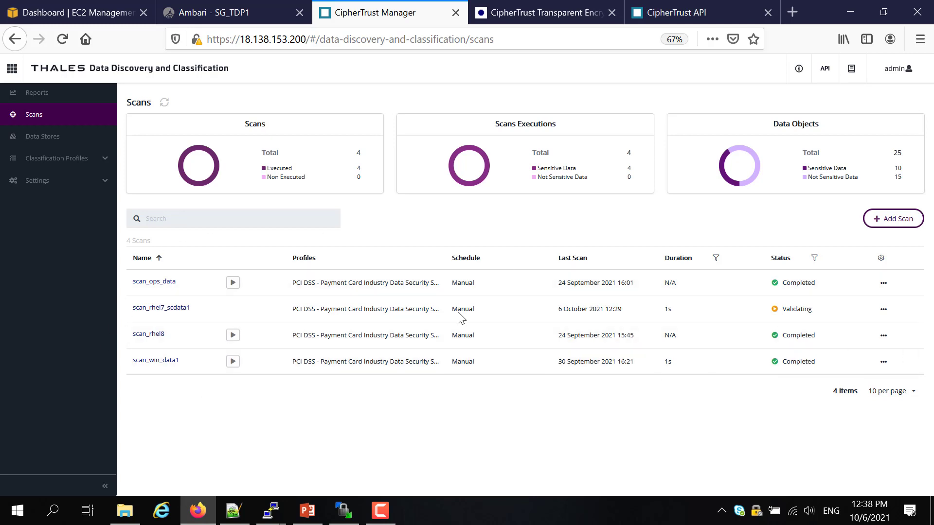
pyautogui.moveTo(884, 313)
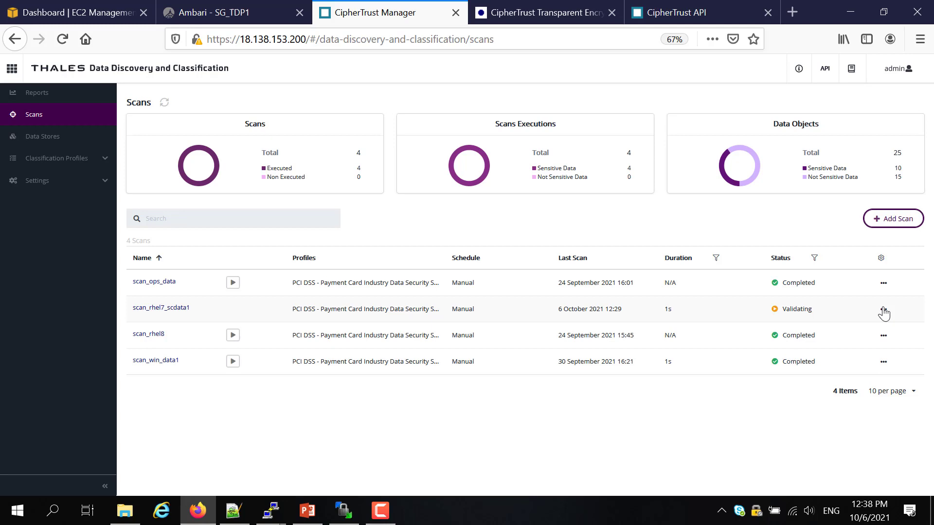
pyautogui.click(161, 308)
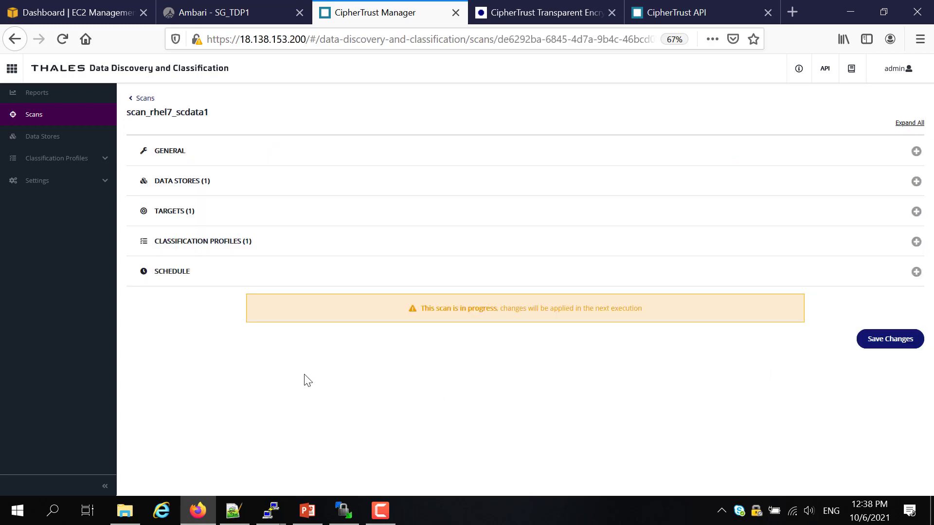
# Review the scan's RHEL7_SC data store and /data1 target, then go to Data Stores
pyautogui.click(173, 181)
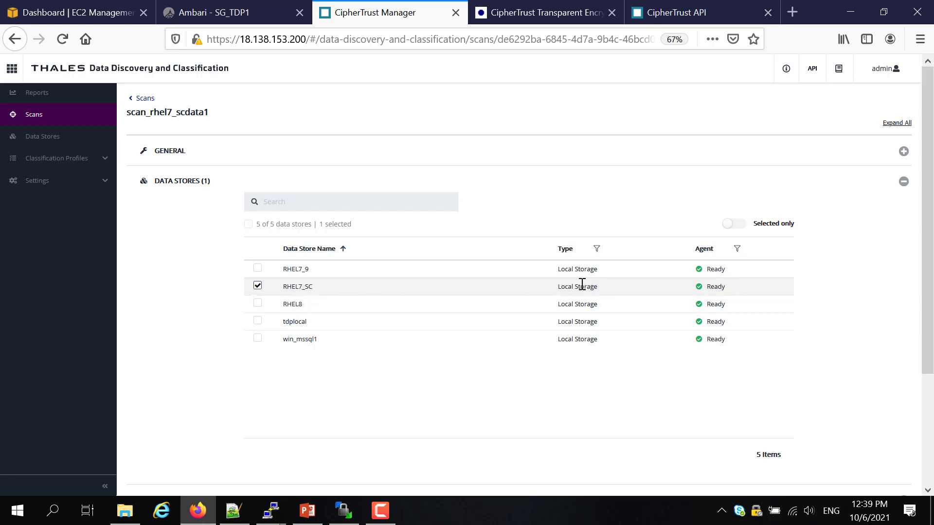
pyautogui.moveTo(519, 291)
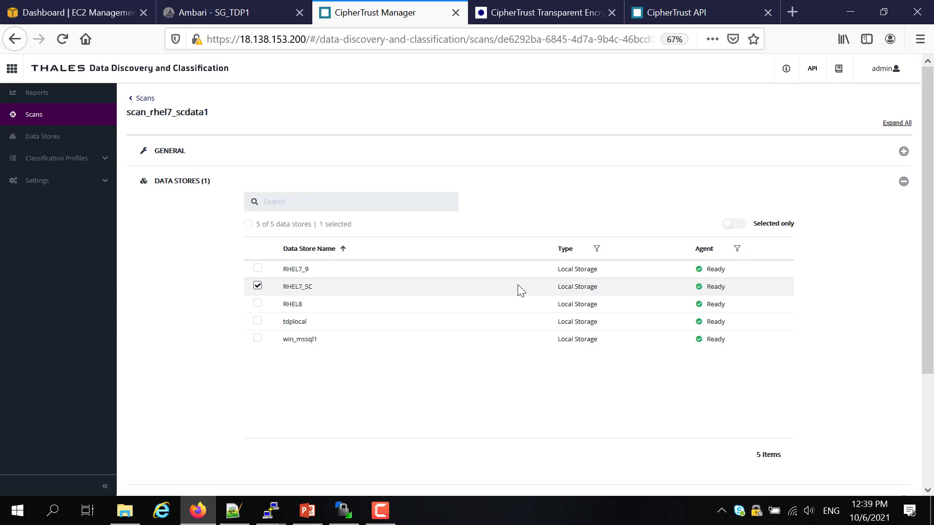
pyautogui.scroll(-3)
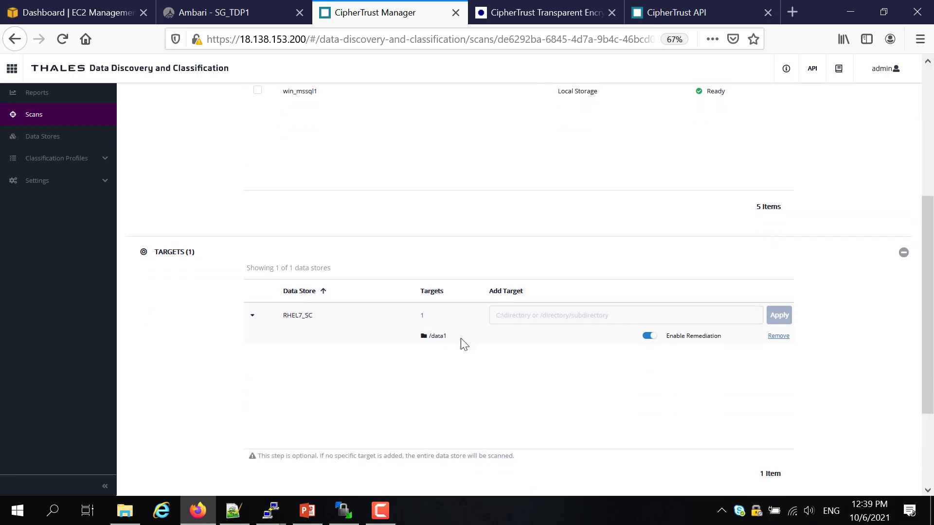
pyautogui.moveTo(382, 342)
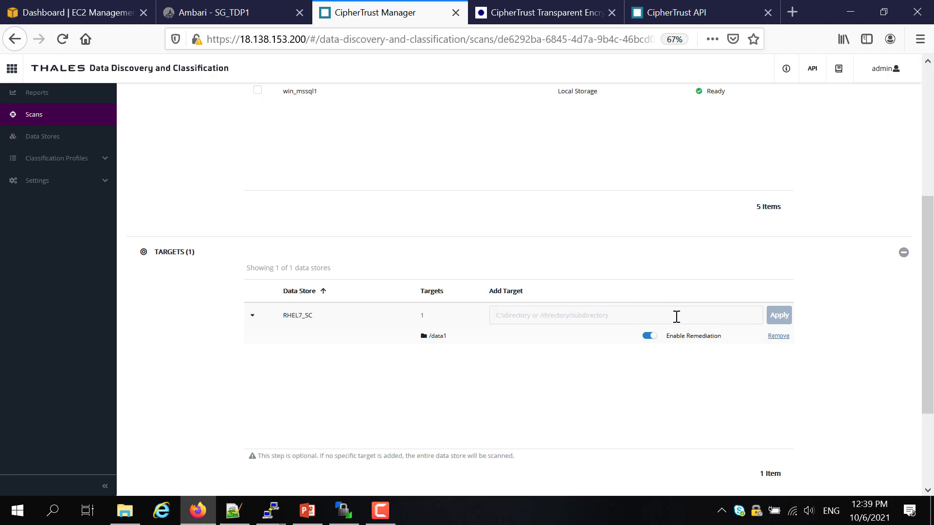
pyautogui.moveTo(700, 351)
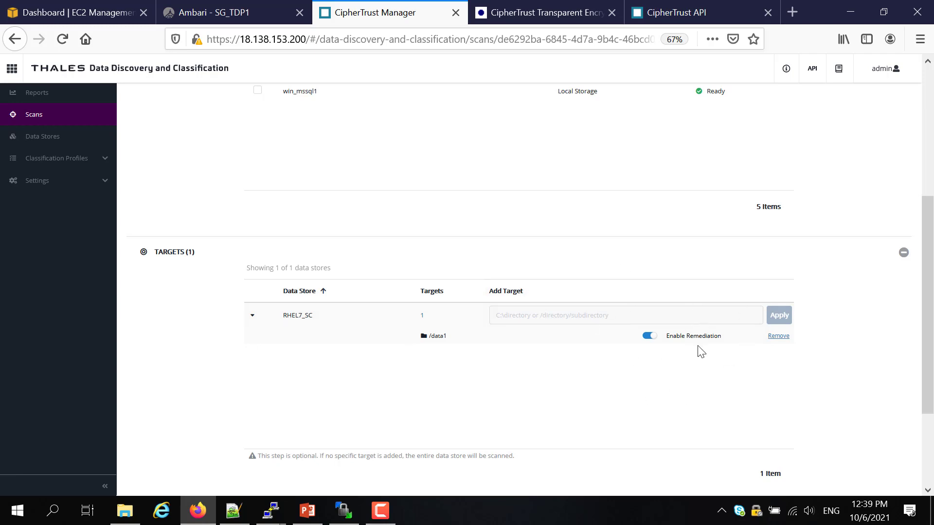
pyautogui.moveTo(697, 400)
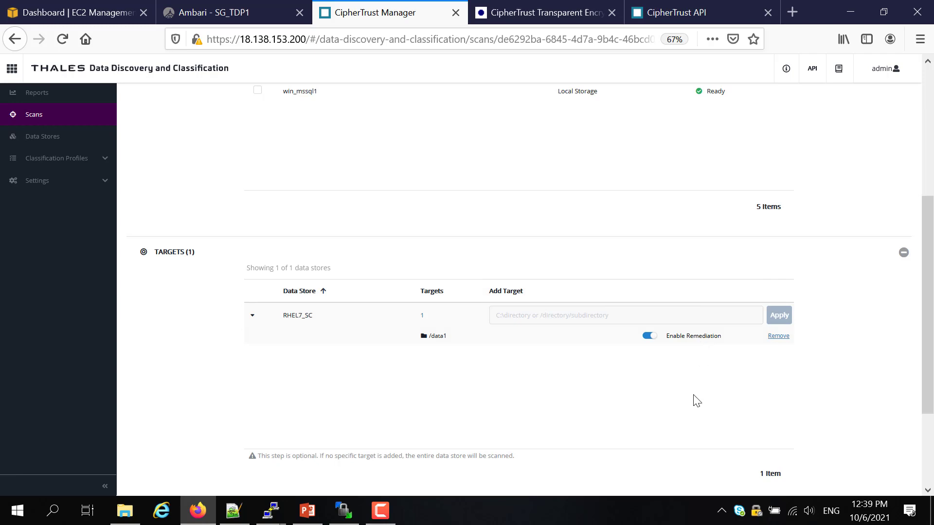
pyautogui.scroll(-3)
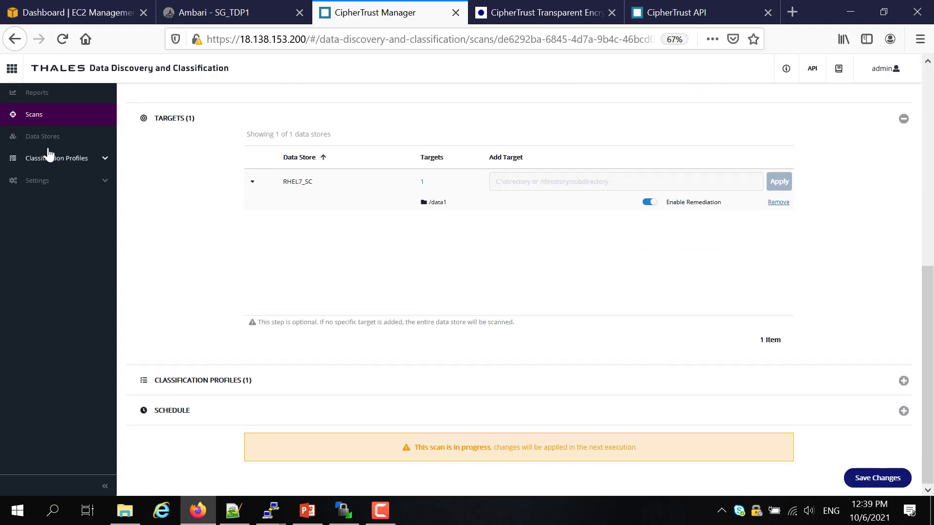
pyautogui.click(42, 135)
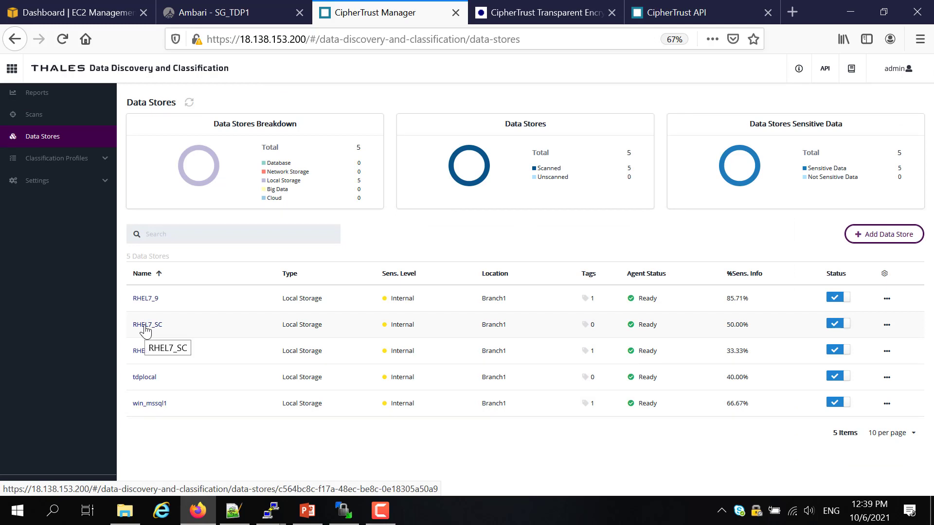
# Test RHEL7_SC's connection (Status OK), check its general settings, and return to Scans
pyautogui.click(146, 324)
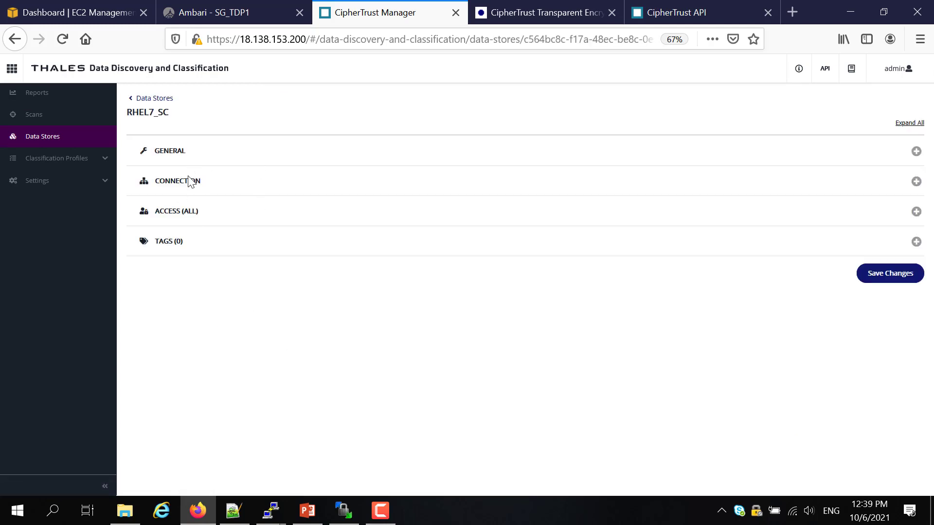
pyautogui.click(191, 181)
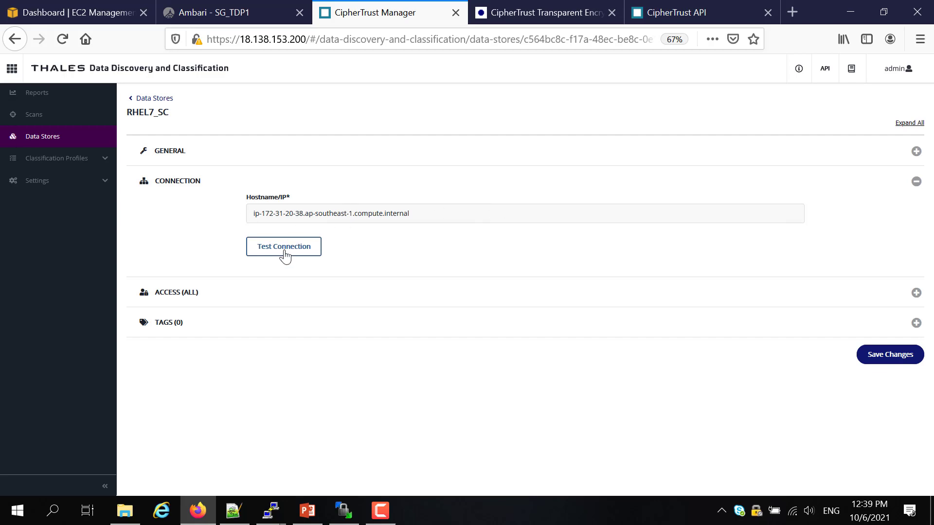
pyautogui.click(284, 246)
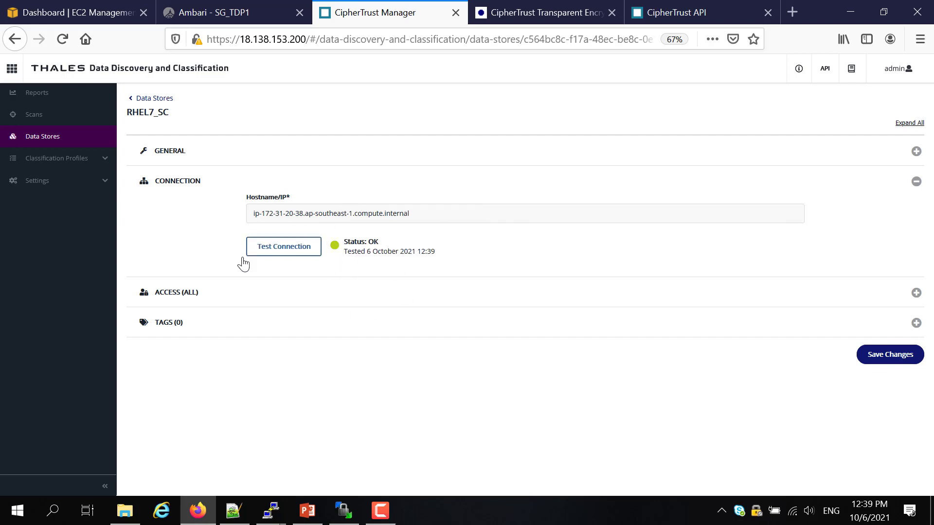
pyautogui.click(170, 151)
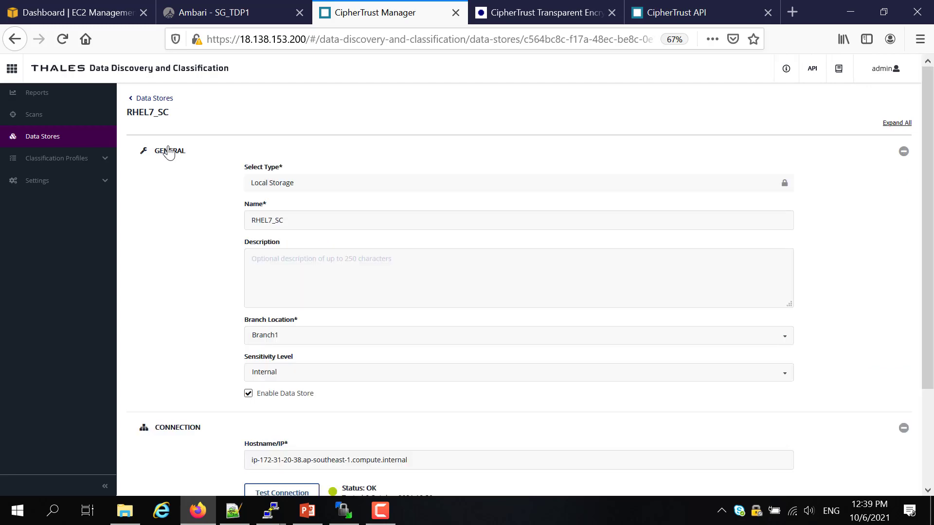
pyautogui.moveTo(676, 181)
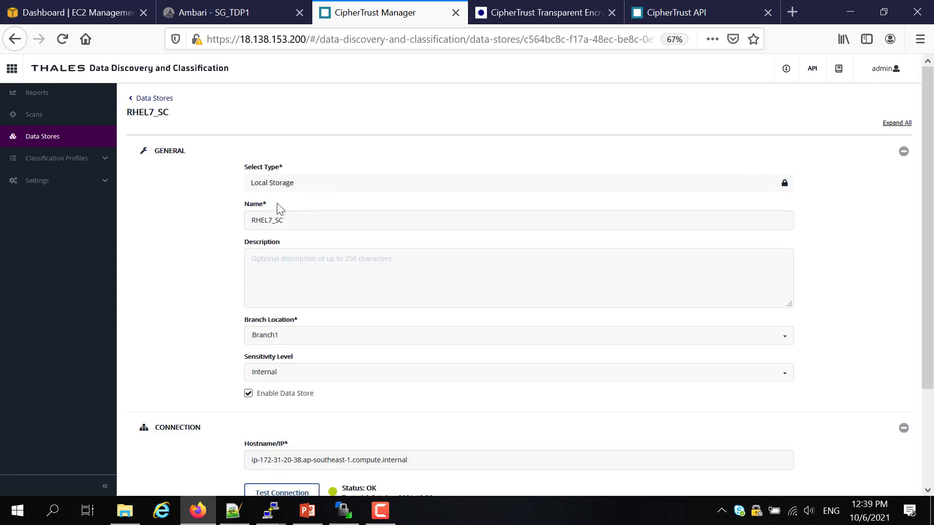
pyautogui.click(34, 115)
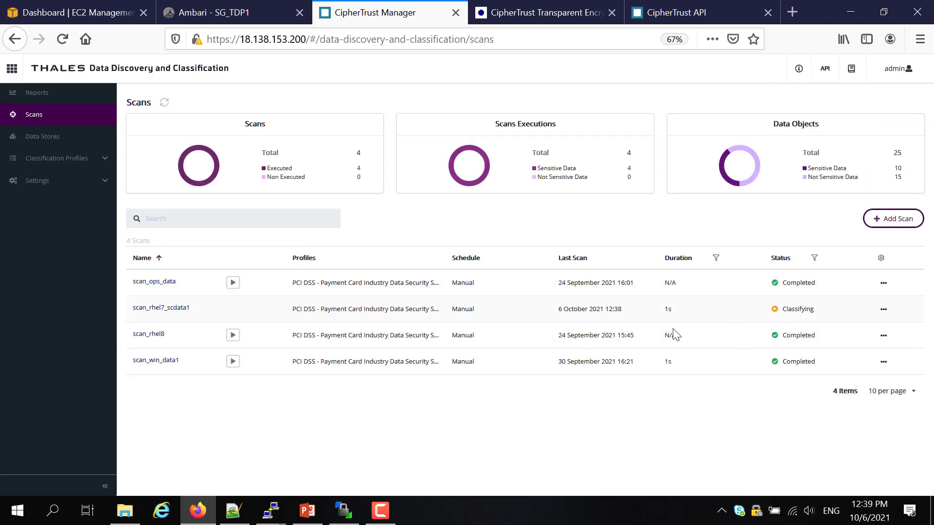
pyautogui.moveTo(742, 326)
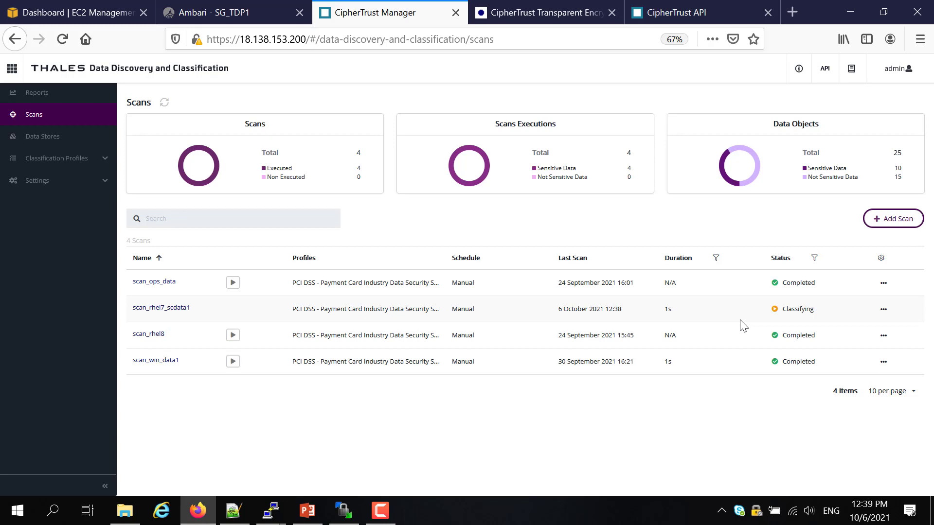
pyautogui.moveTo(432, 331)
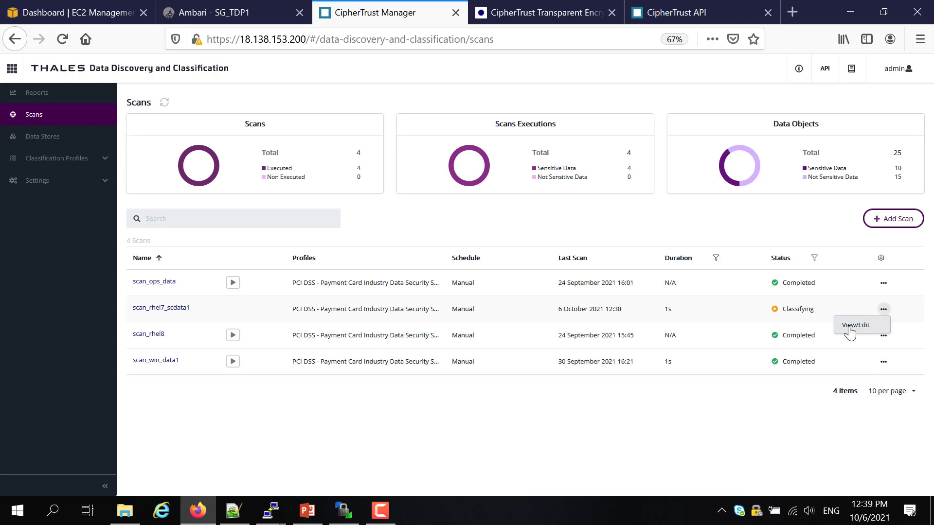
# Confirm scan_rhel7_scdata1 uses PCI DSS as its only selected classification profile
pyautogui.click(857, 325)
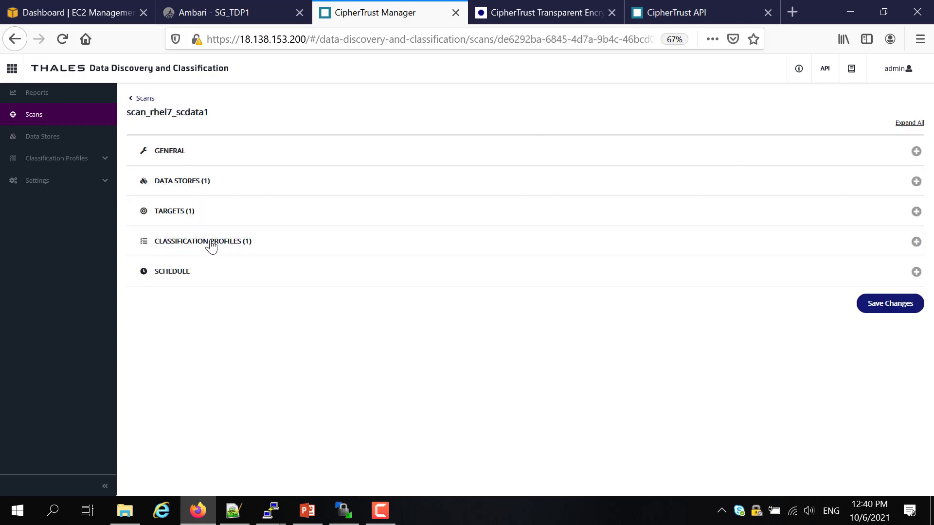
pyautogui.click(201, 241)
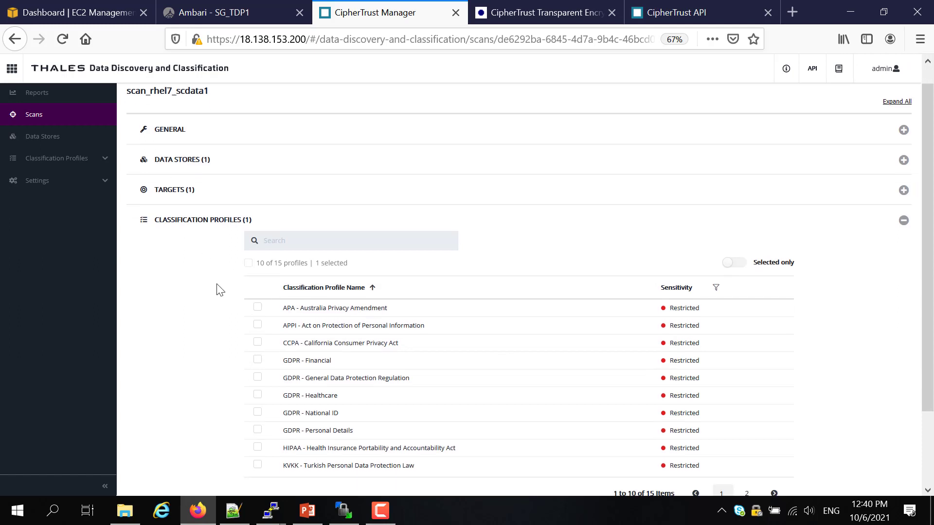
pyautogui.scroll(-3)
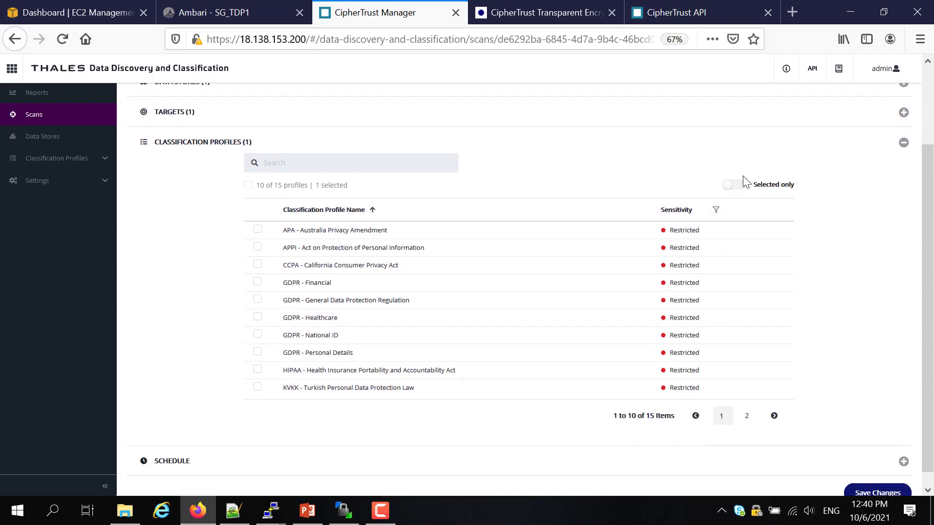
pyautogui.click(734, 184)
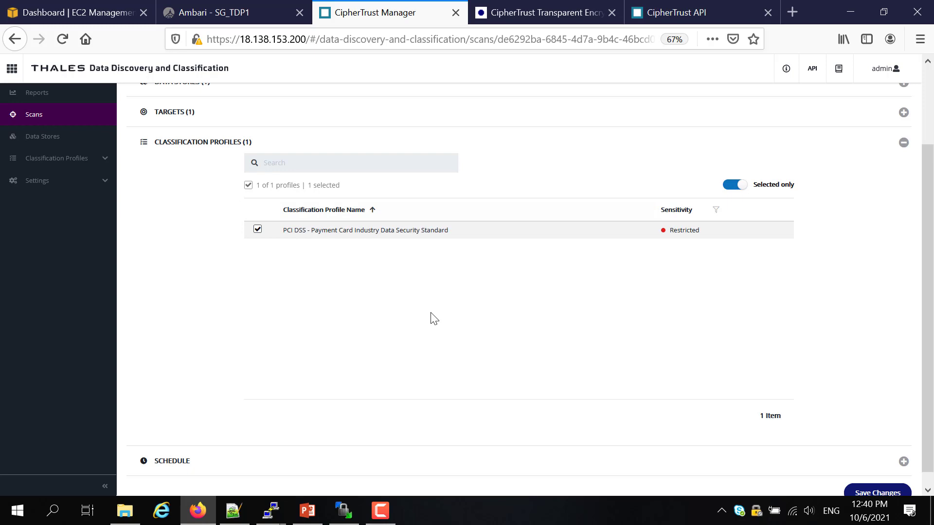
pyautogui.moveTo(350, 275)
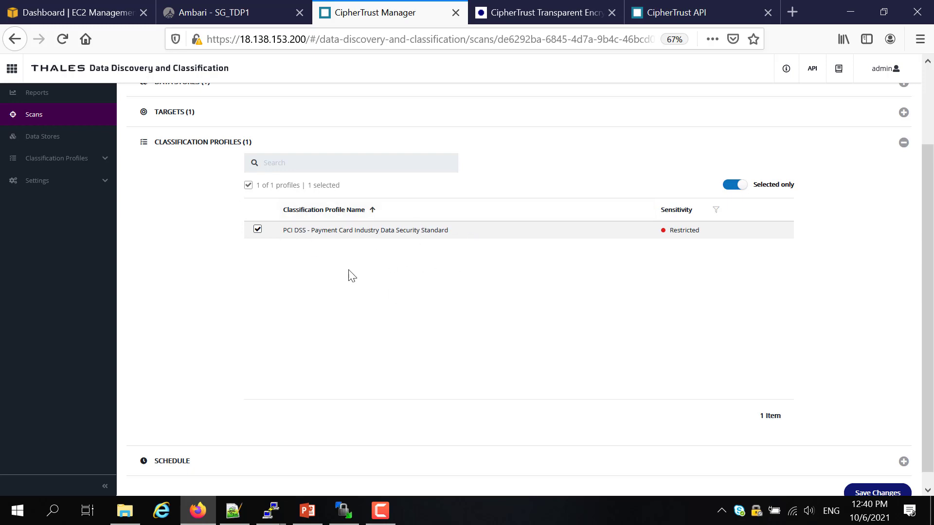
pyautogui.moveTo(376, 245)
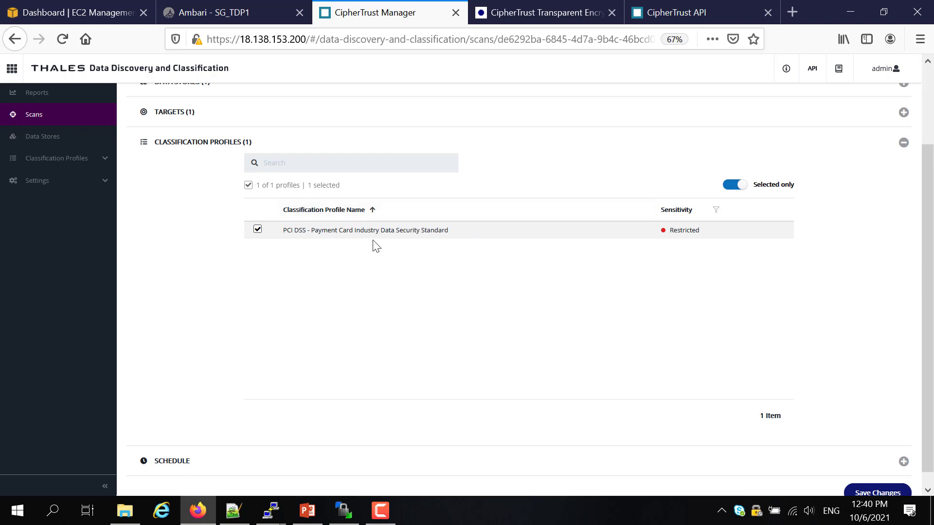
pyautogui.moveTo(469, 245)
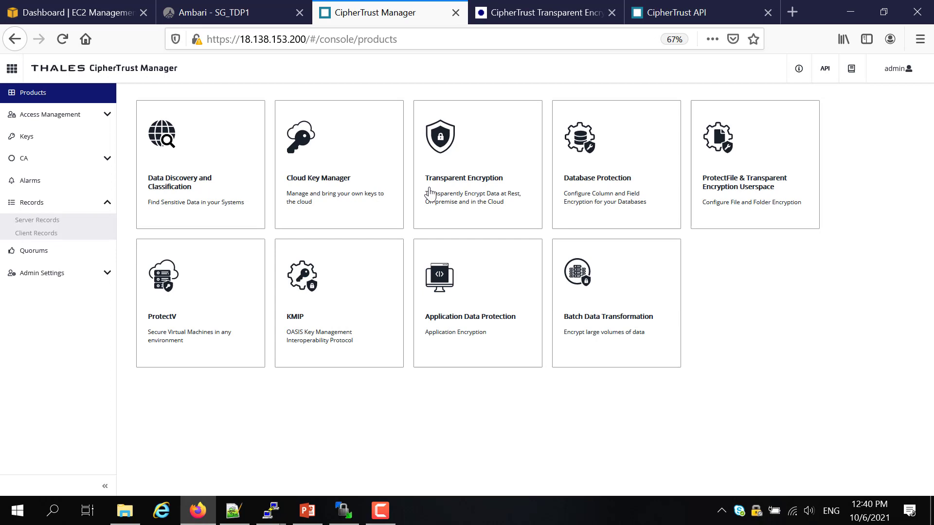
# Open protect_pci's security rules via client ip-172-31-20-38's /data1 GuardPoint in Transparent Encryption
pyautogui.click(477, 165)
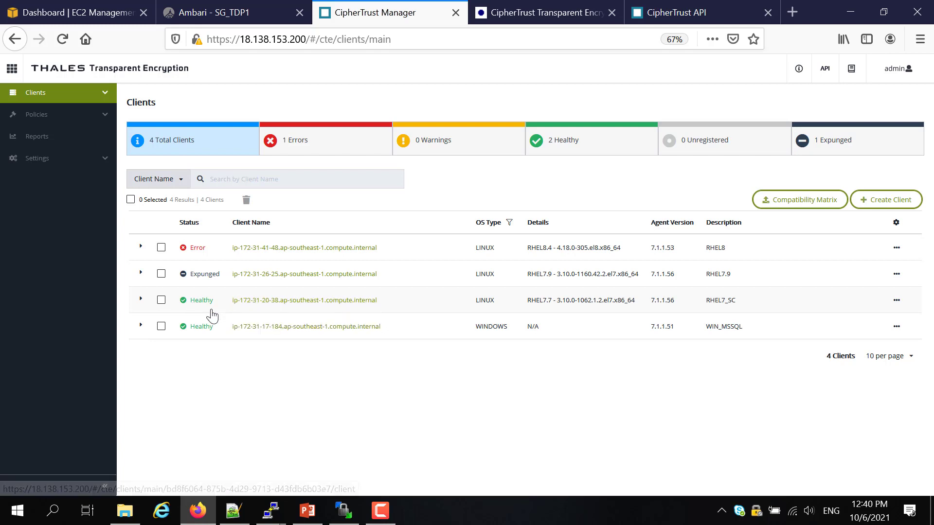
pyautogui.moveTo(297, 300)
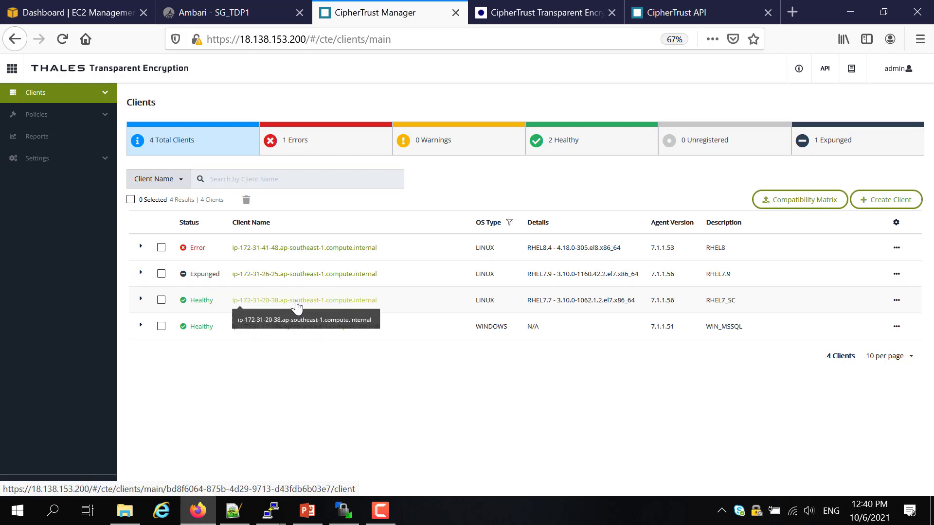
pyautogui.click(303, 300)
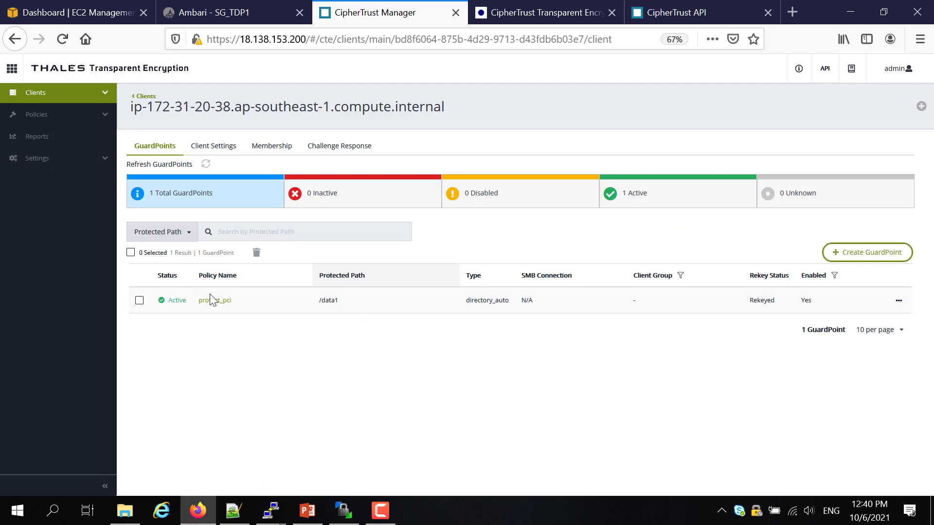
pyautogui.click(215, 301)
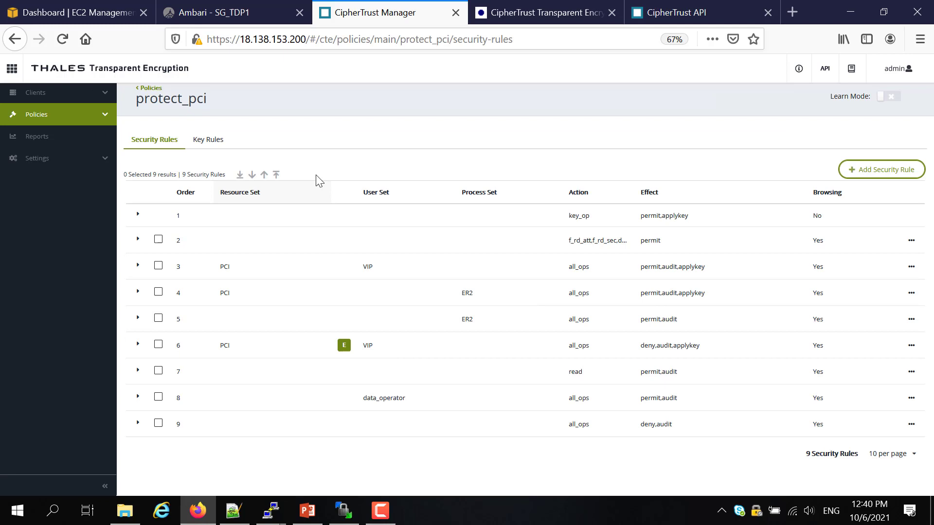
pyautogui.moveTo(464, 411)
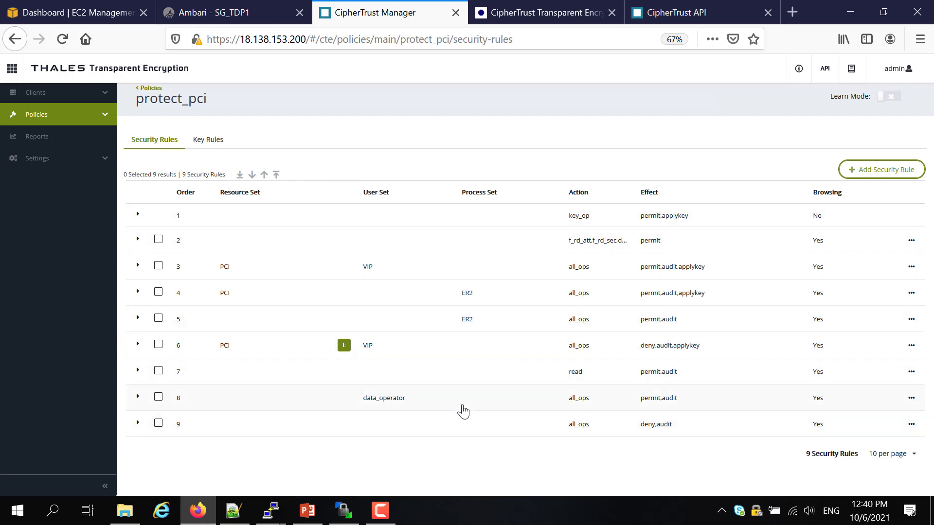
pyautogui.moveTo(528, 281)
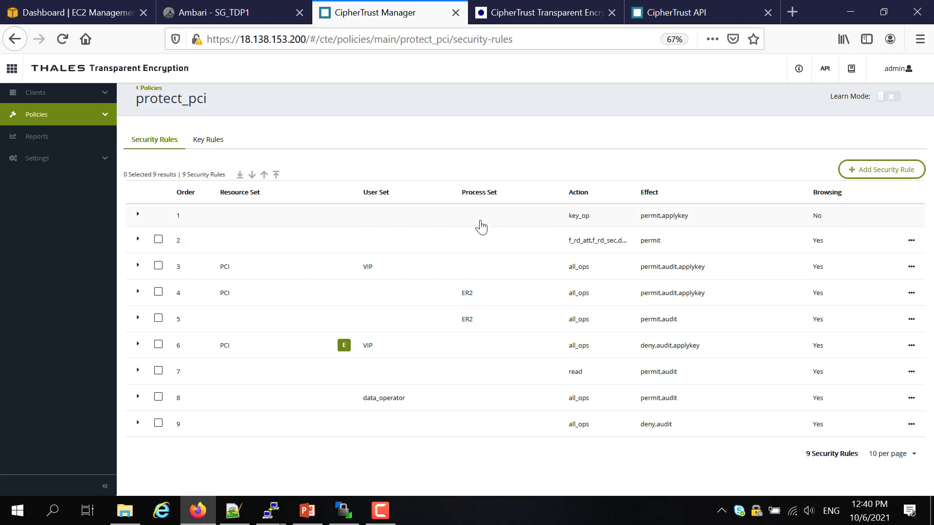
pyautogui.moveTo(486, 247)
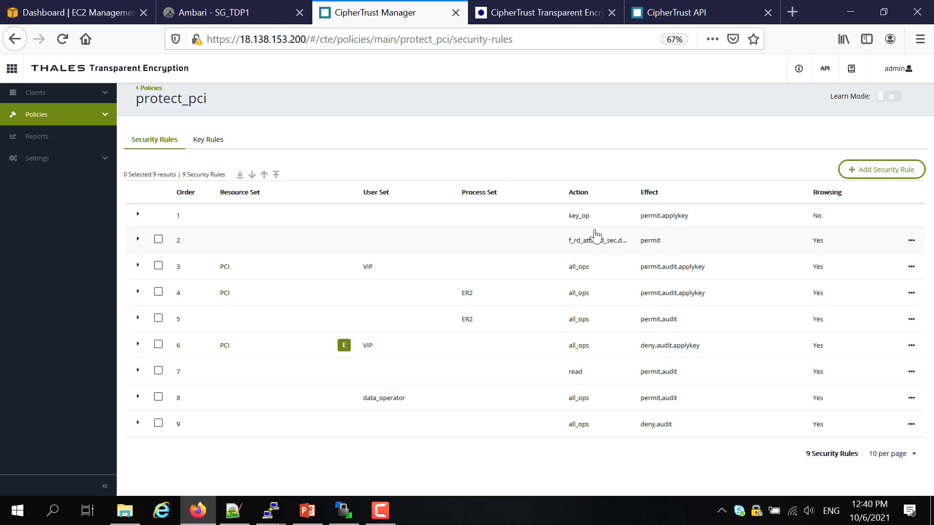
pyautogui.moveTo(550, 249)
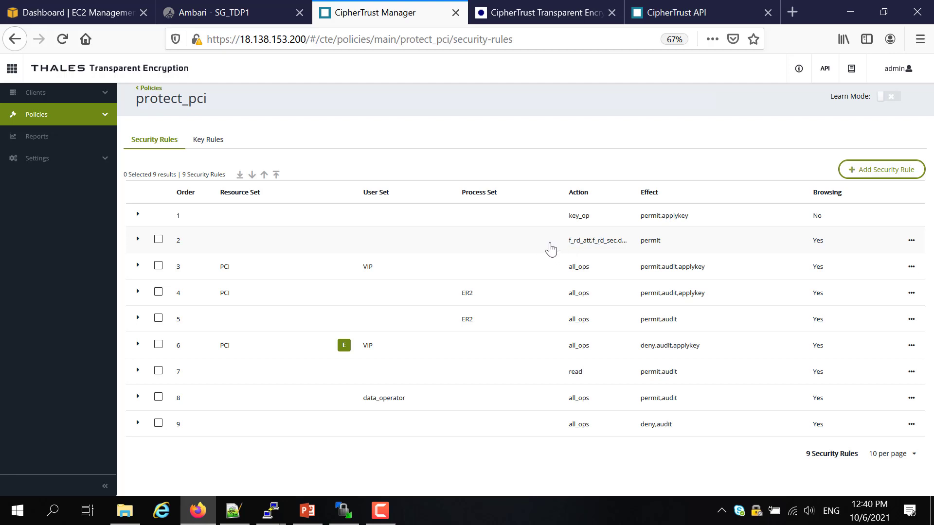
pyautogui.moveTo(566, 244)
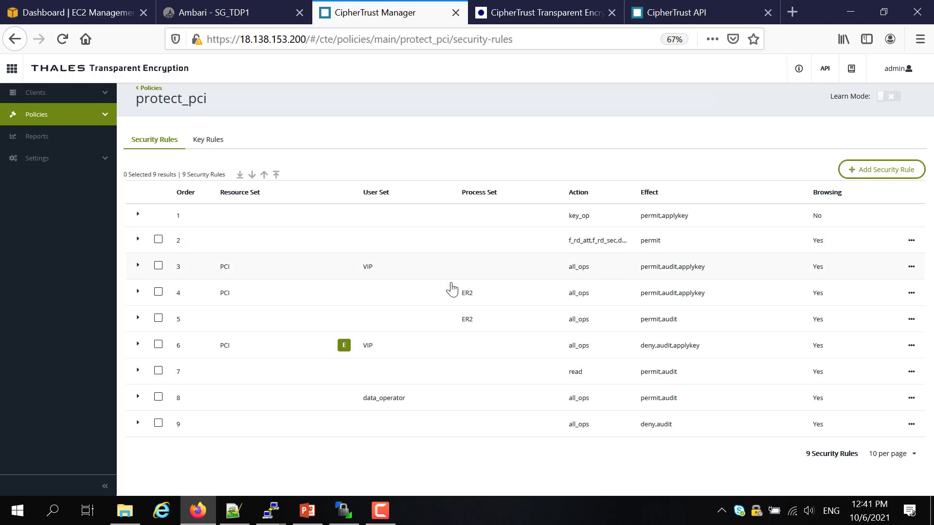
pyautogui.moveTo(332, 287)
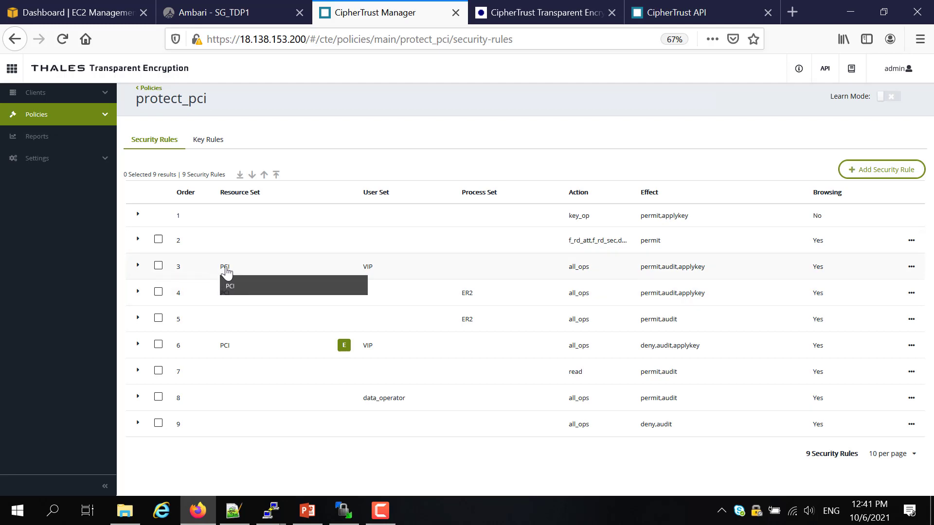
pyautogui.moveTo(444, 302)
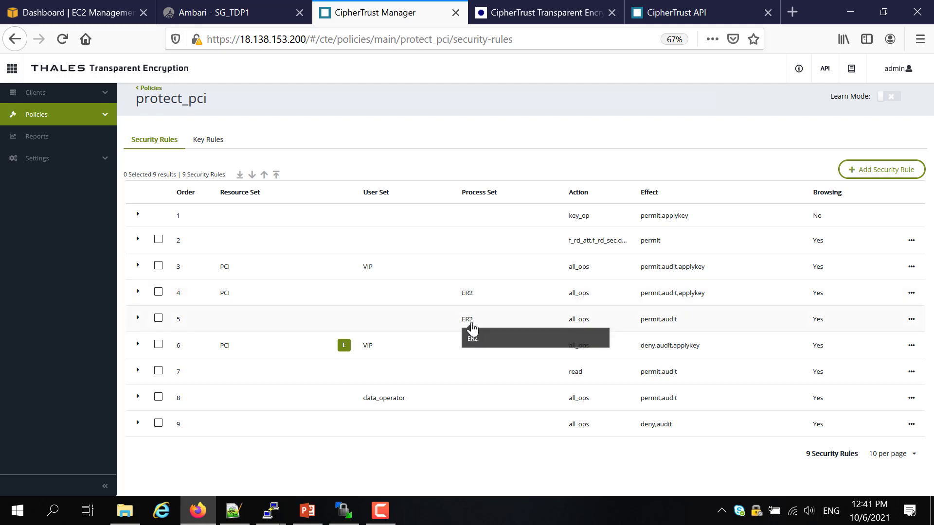
pyautogui.moveTo(339, 386)
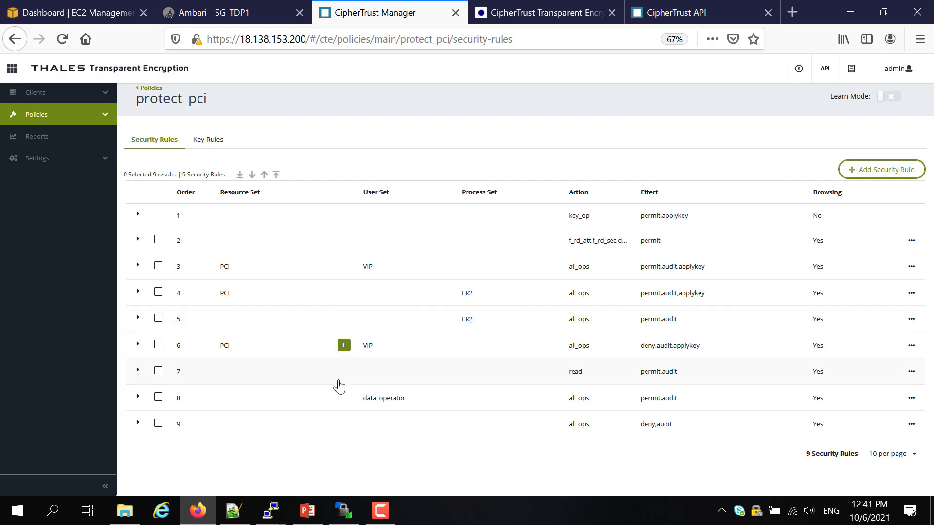
pyautogui.moveTo(359, 370)
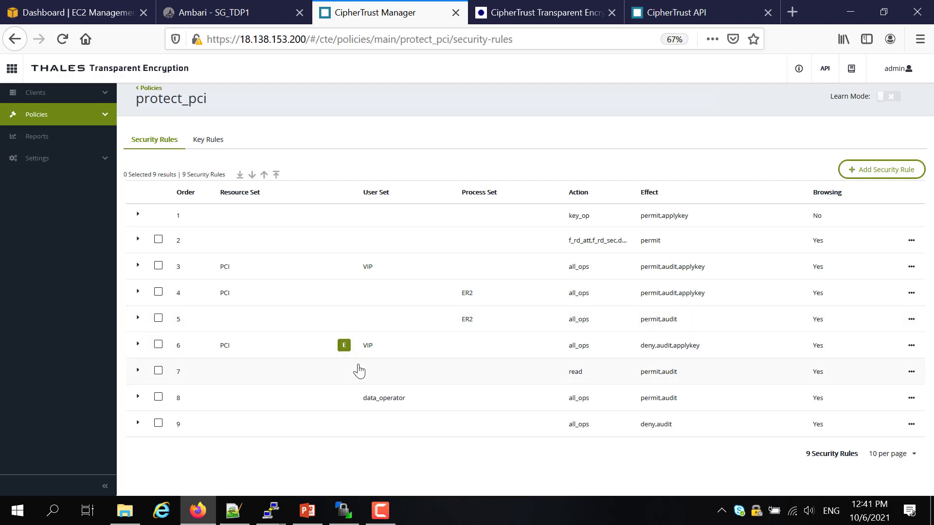
pyautogui.moveTo(273, 369)
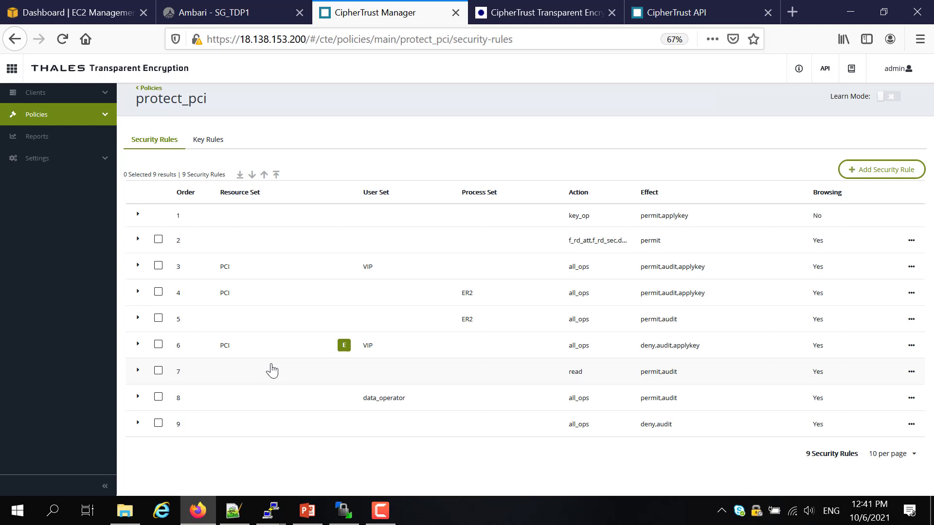
pyautogui.moveTo(234, 353)
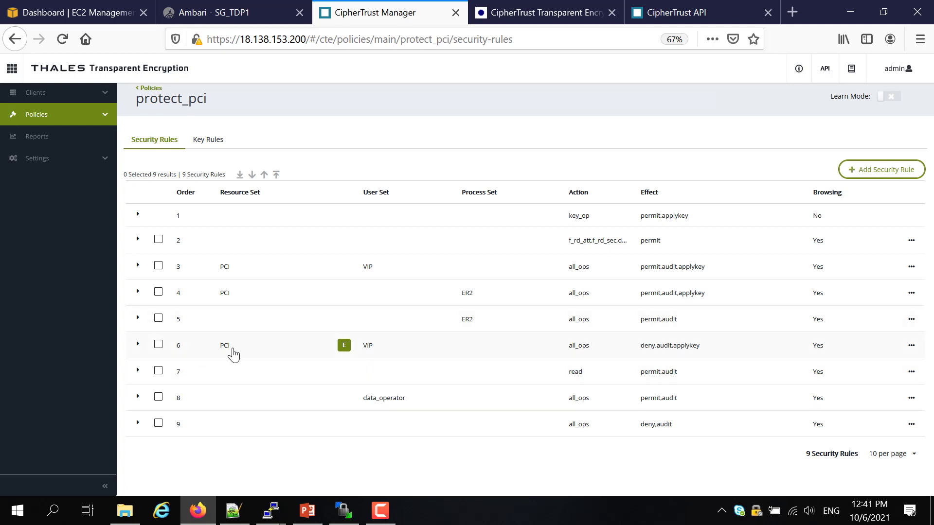
pyautogui.moveTo(390, 398)
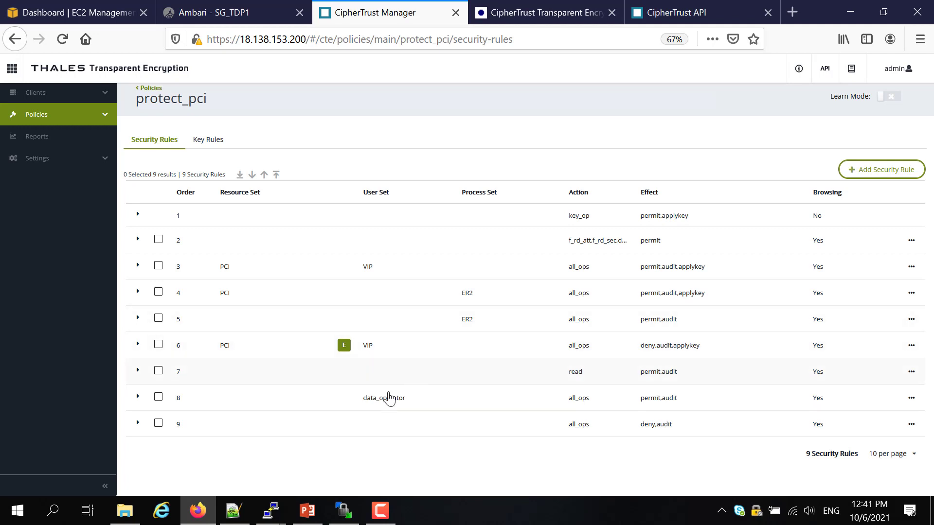
pyautogui.moveTo(348, 384)
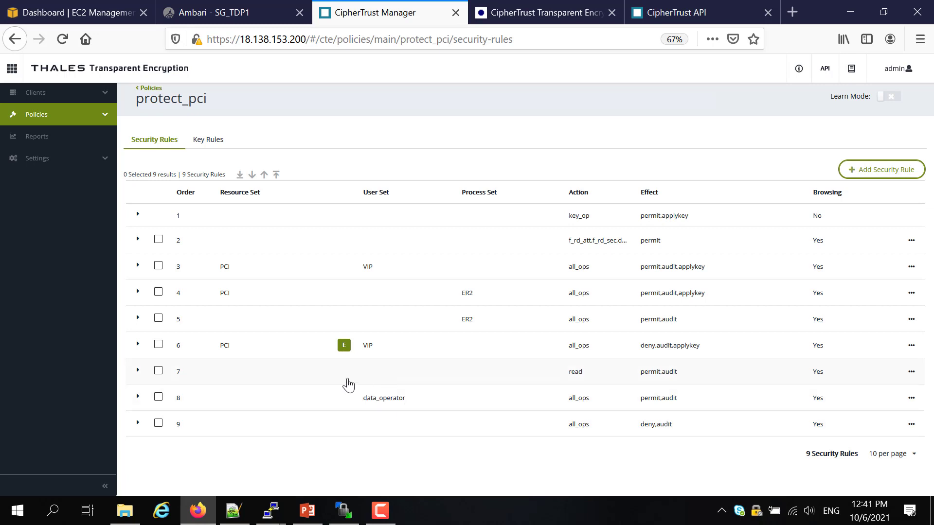
pyautogui.moveTo(371, 393)
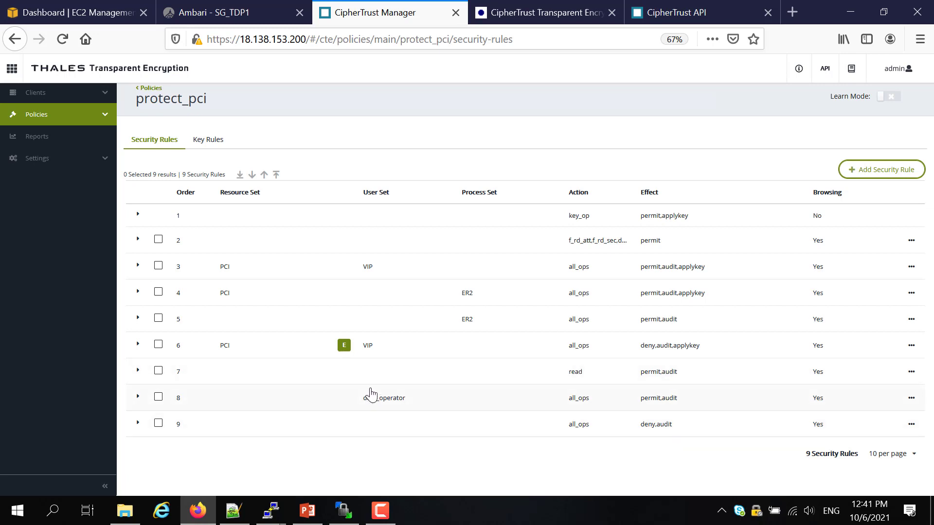
pyautogui.moveTo(379, 397)
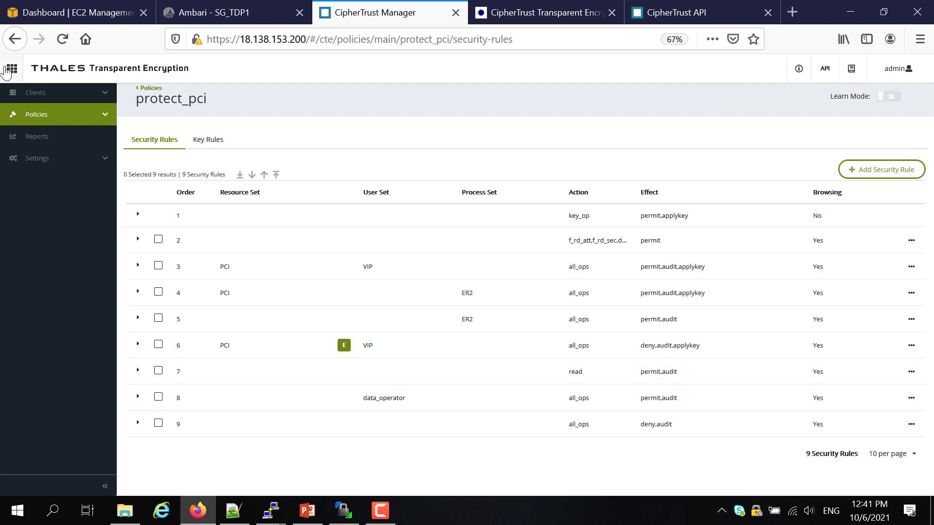
# Go to Data Discovery reports and regenerate the report_rhel7_data1_scan report
pyautogui.click(10, 69)
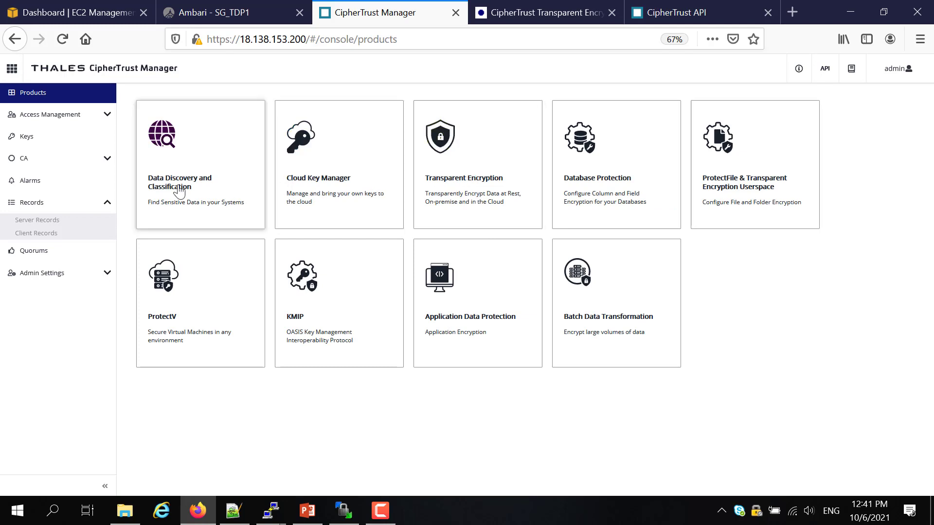
pyautogui.click(201, 165)
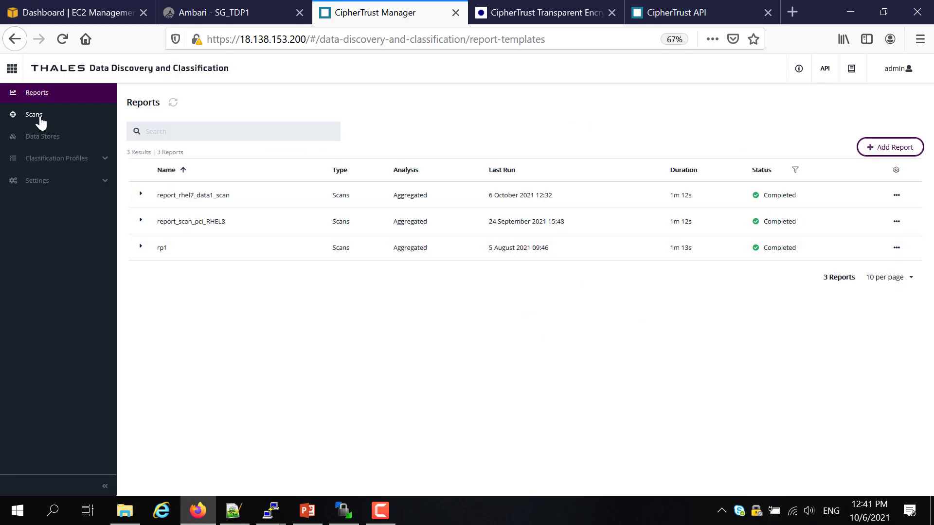
pyautogui.click(34, 114)
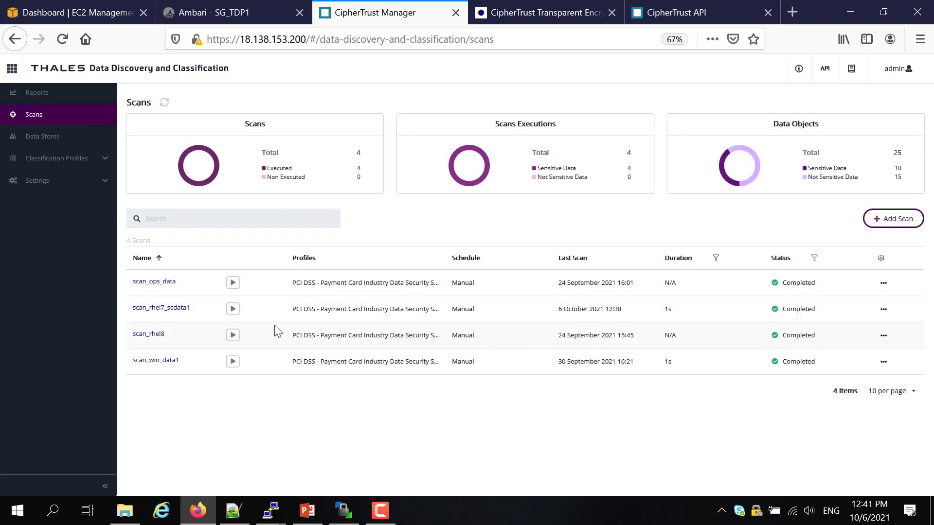
pyautogui.moveTo(121, 149)
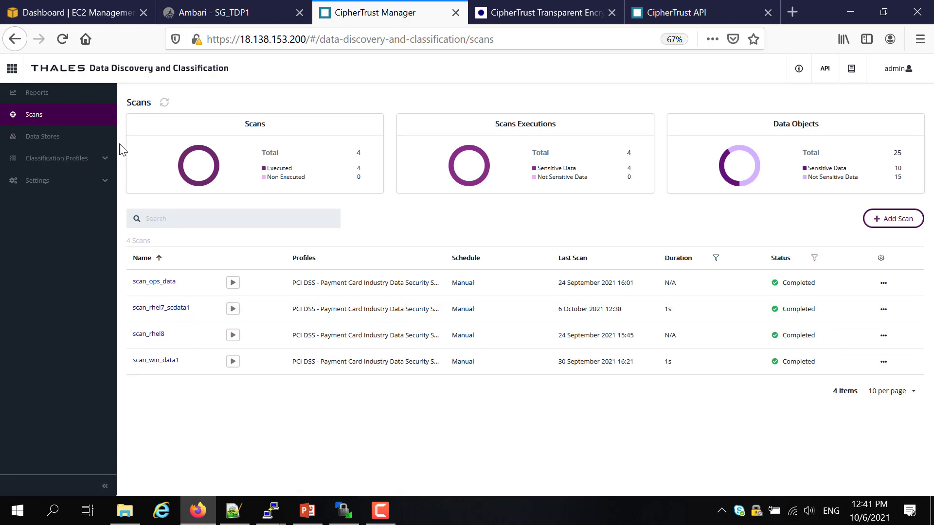
pyautogui.click(37, 92)
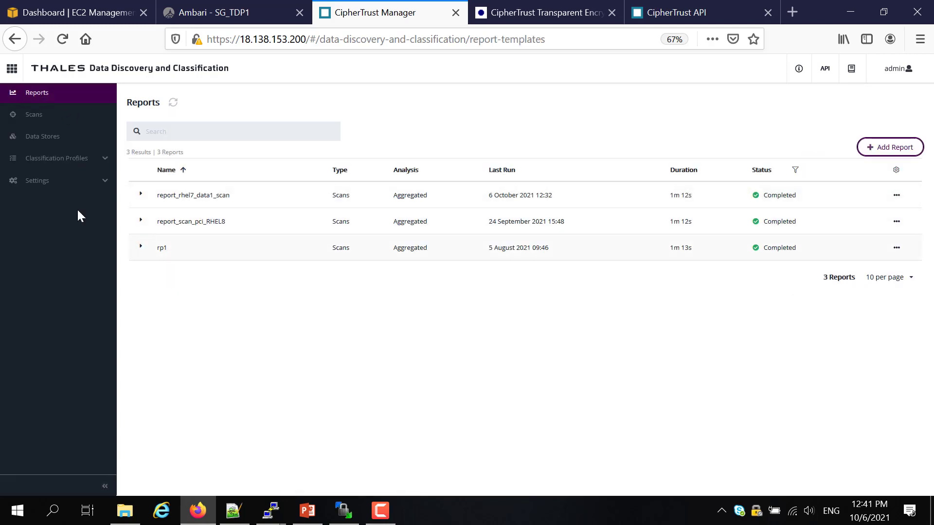
pyautogui.moveTo(896, 196)
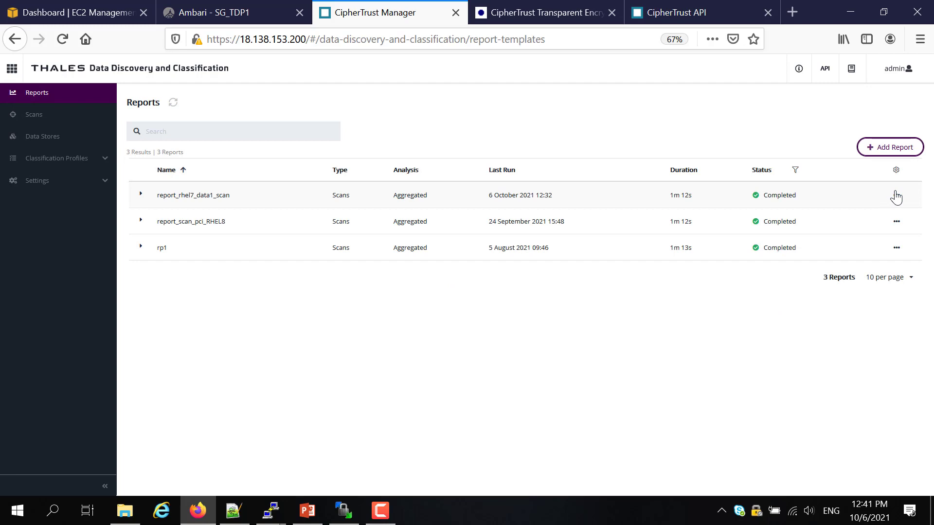
pyautogui.click(140, 194)
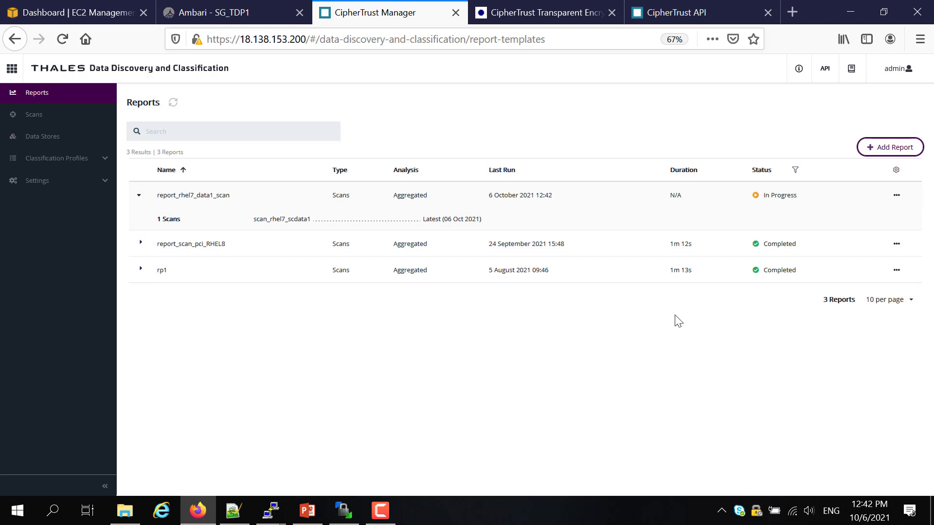
pyautogui.moveTo(584, 347)
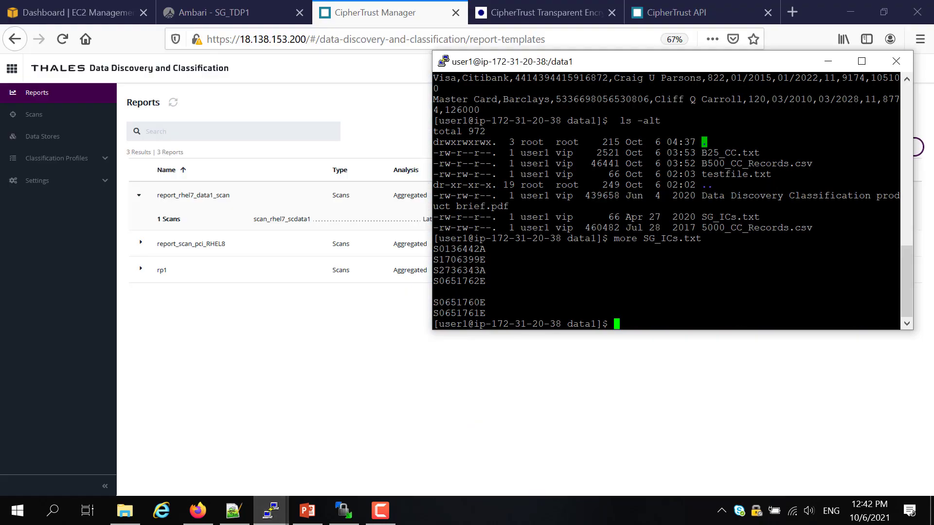
# As user1, relist /data1 and print the start of SG_ICs.txt and the B25 file
pyautogui.write('ls -alt')
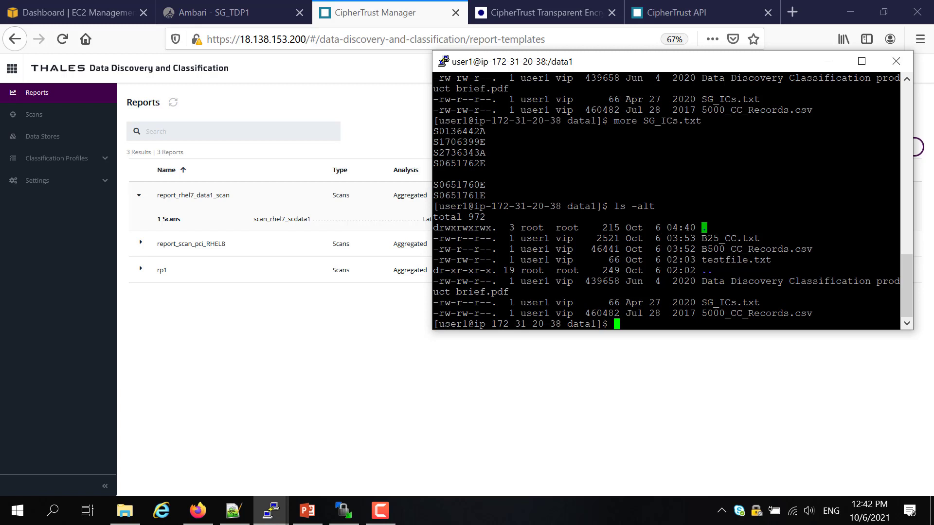
pyautogui.write('head SG_ICs.txt')
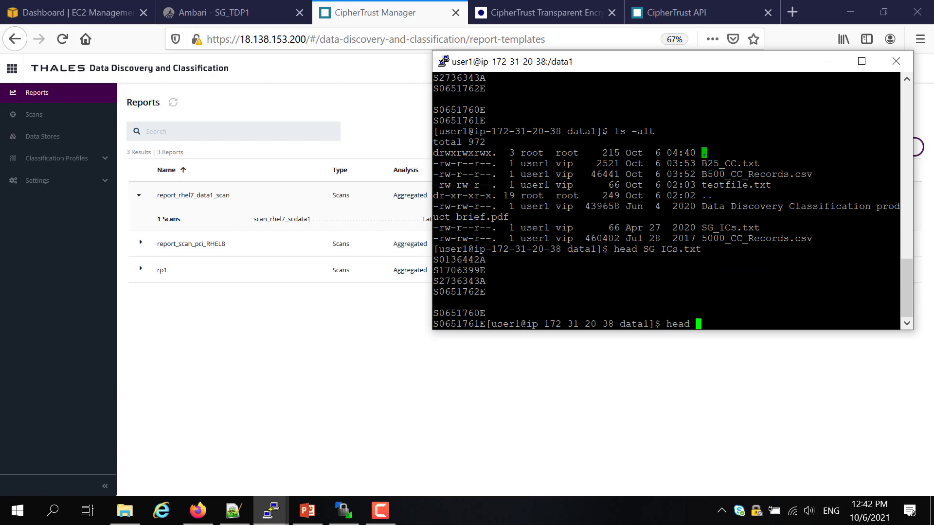
pyautogui.write('B25')
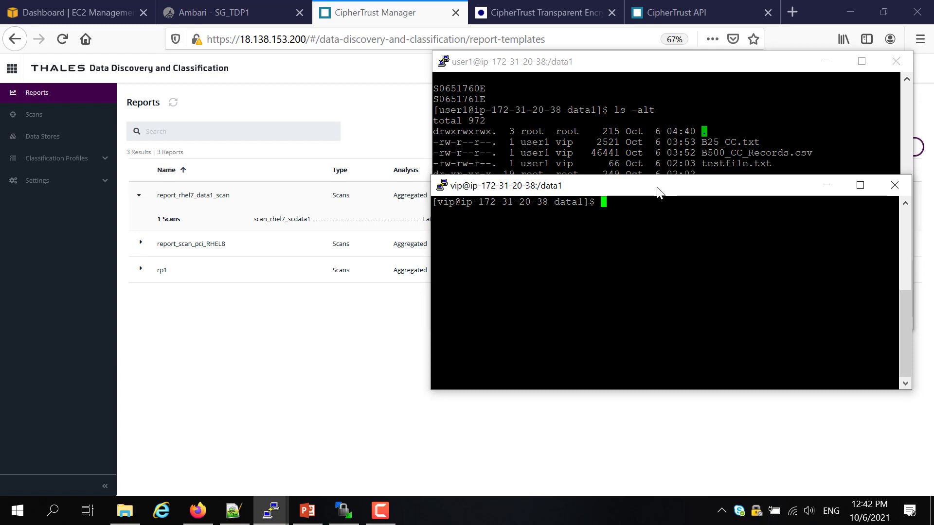
# As vip, list /data1 and head B25_CC.txt; as root, list /data1 and try the card file
pyautogui.write('ls -alt')
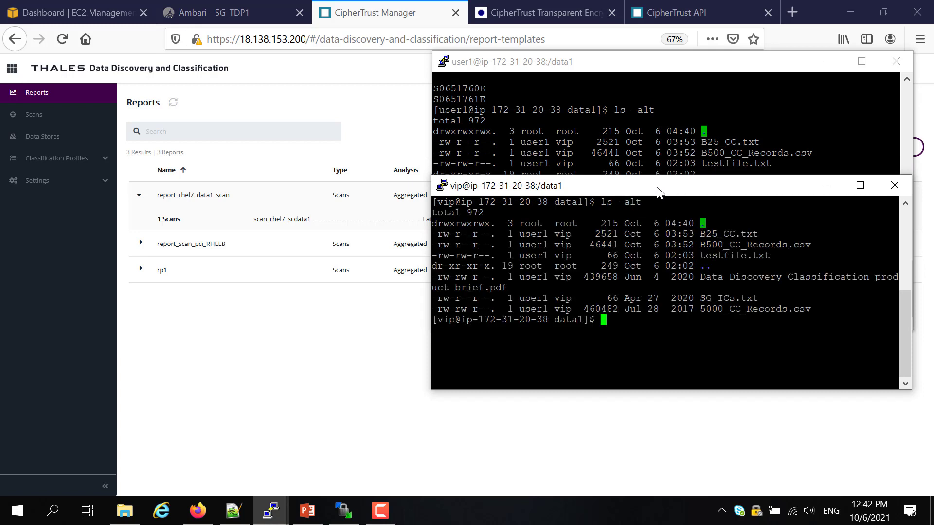
pyautogui.write('head')
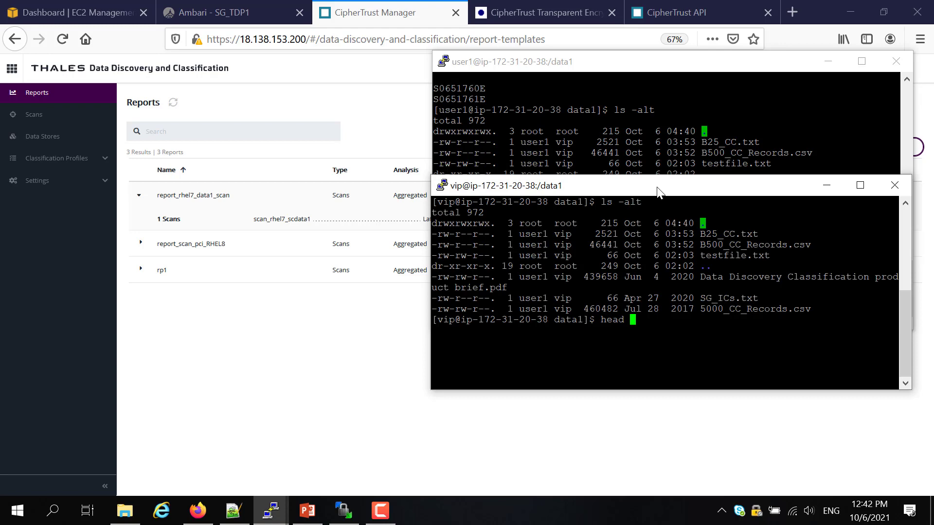
pyautogui.write('B25_CC.txt')
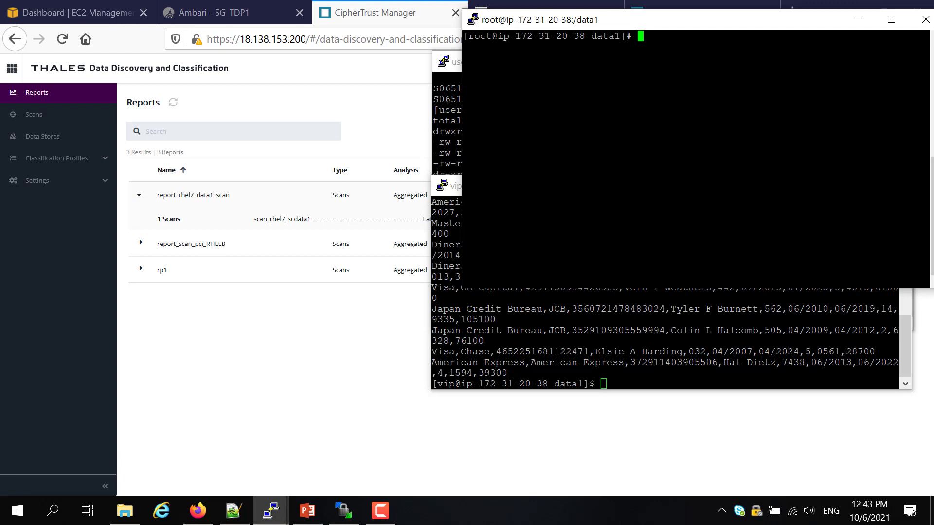
pyautogui.write('ls -alt')
pyautogui.write('head')
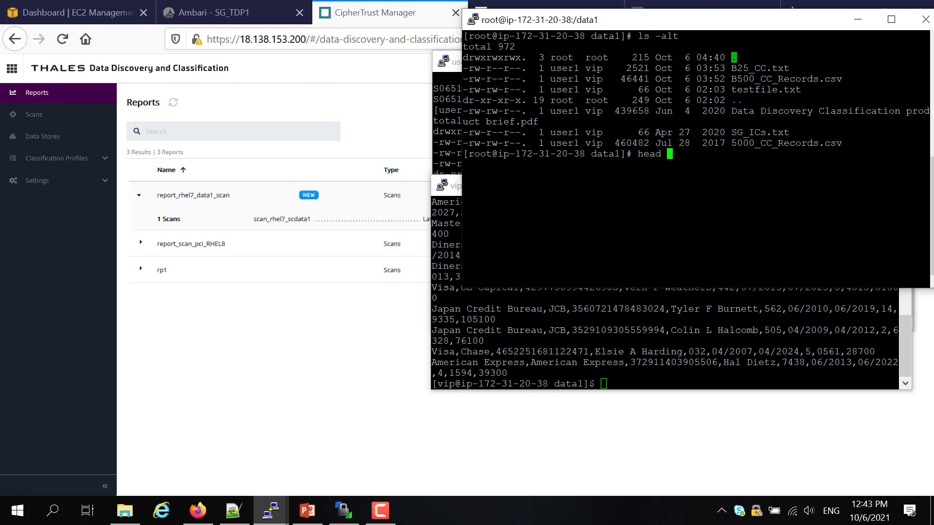
pyautogui.write('B')
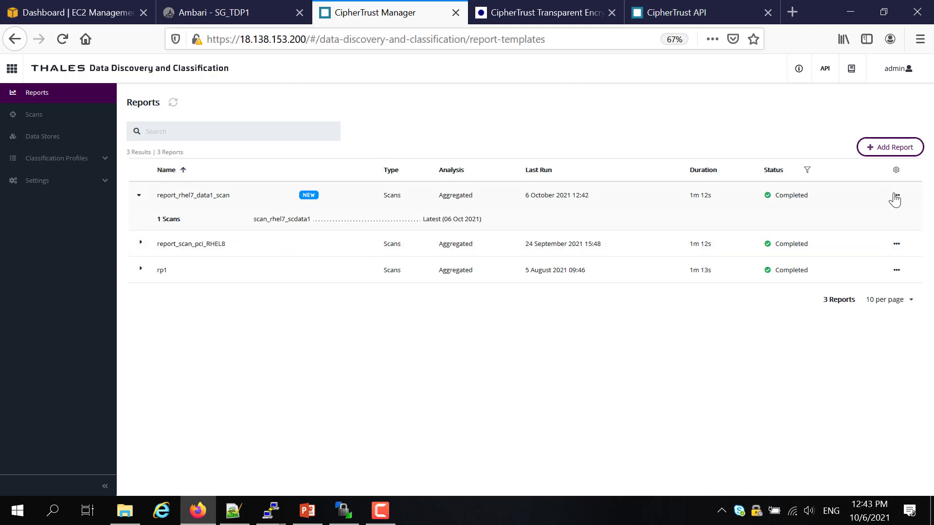
# Open the report_rhel7_data1_scan results and expand the B25_CC.txt details showing remediation
pyautogui.click(193, 194)
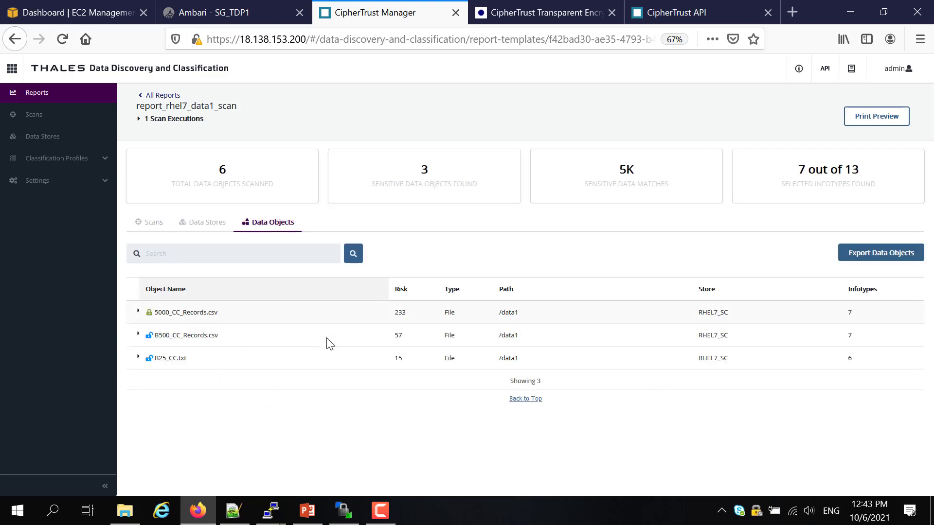
pyautogui.moveTo(160, 371)
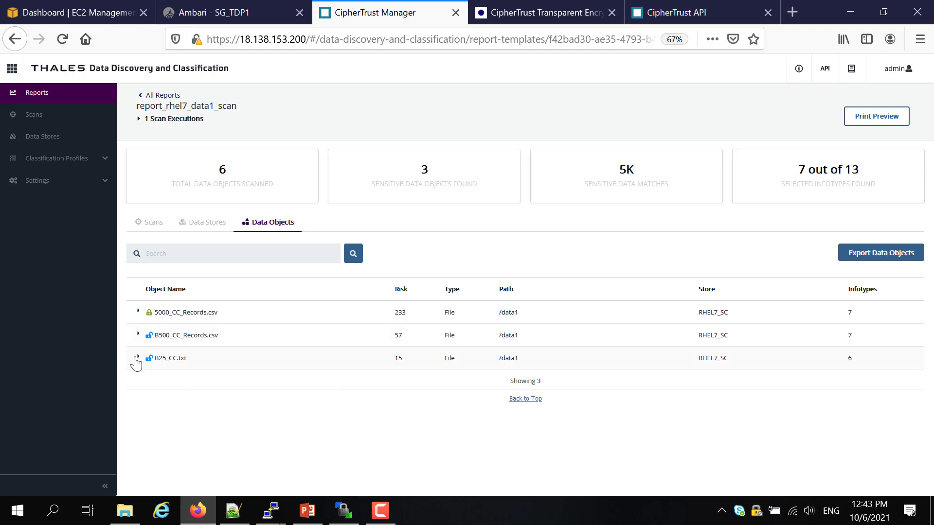
pyautogui.moveTo(187, 331)
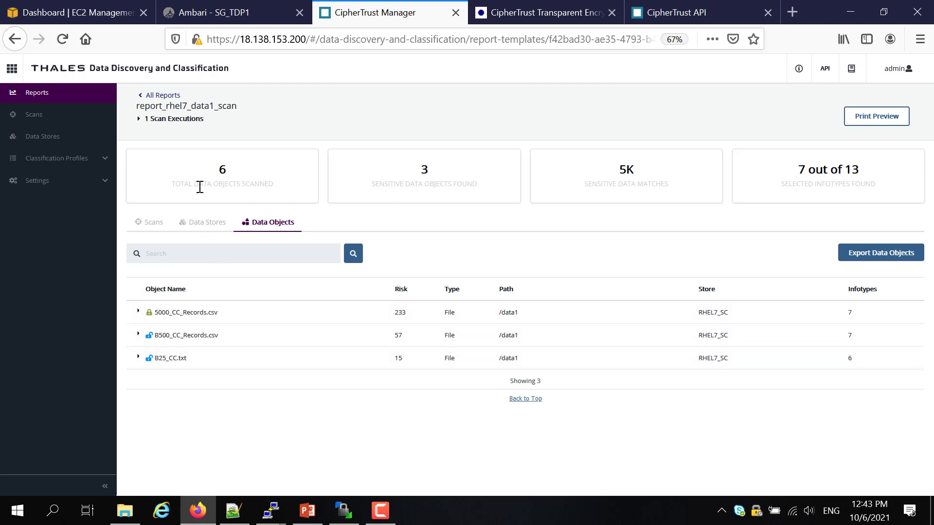
pyautogui.moveTo(244, 217)
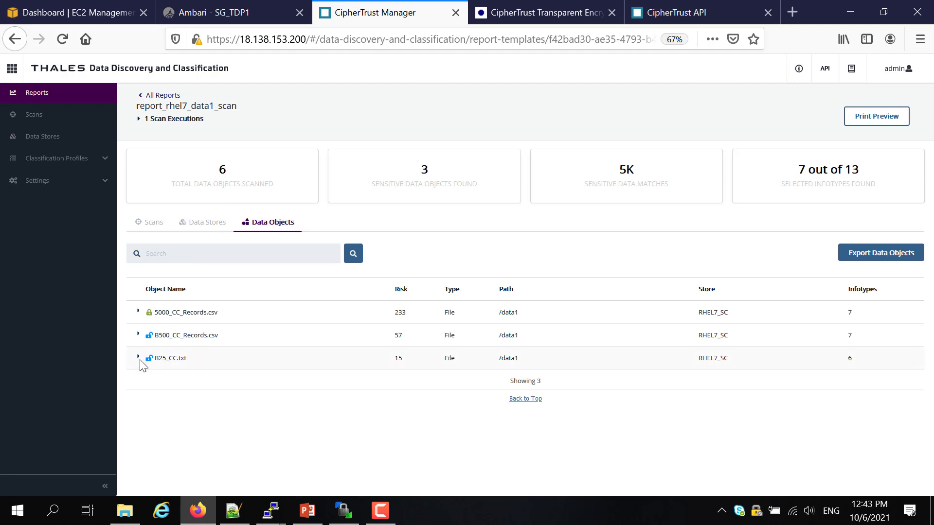
pyautogui.click(137, 358)
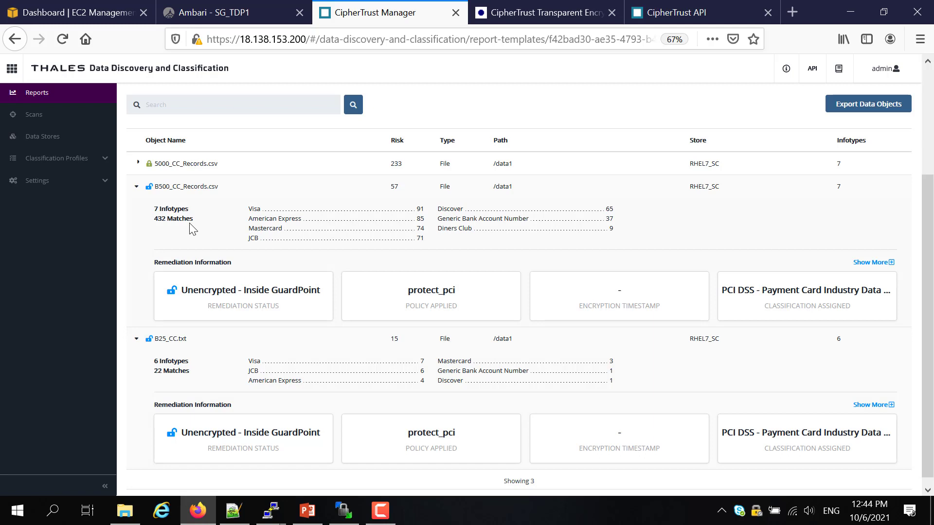
pyautogui.moveTo(167, 189)
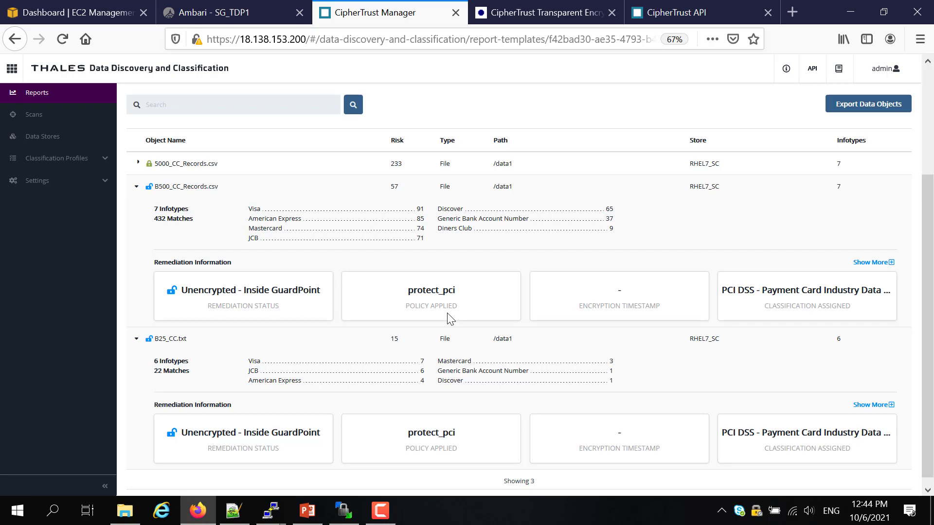
pyautogui.moveTo(515, 337)
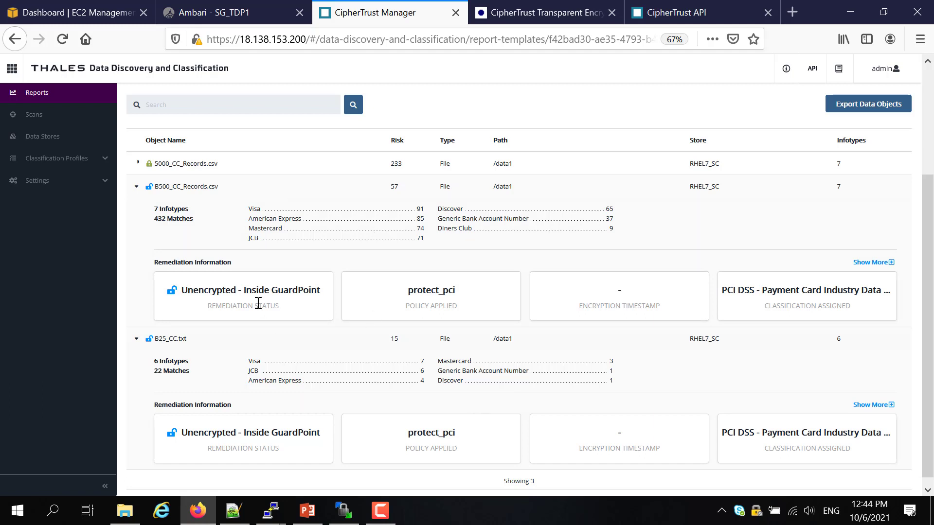
pyautogui.moveTo(305, 256)
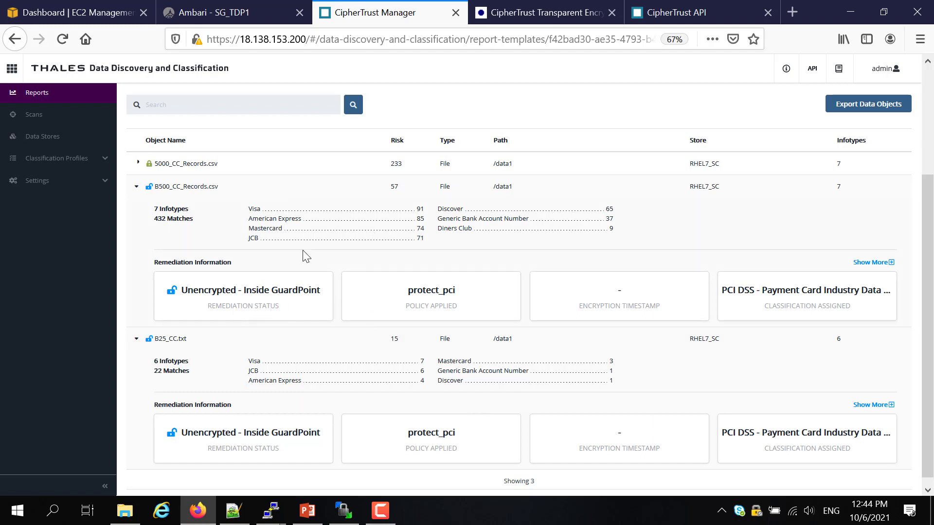
pyautogui.moveTo(301, 283)
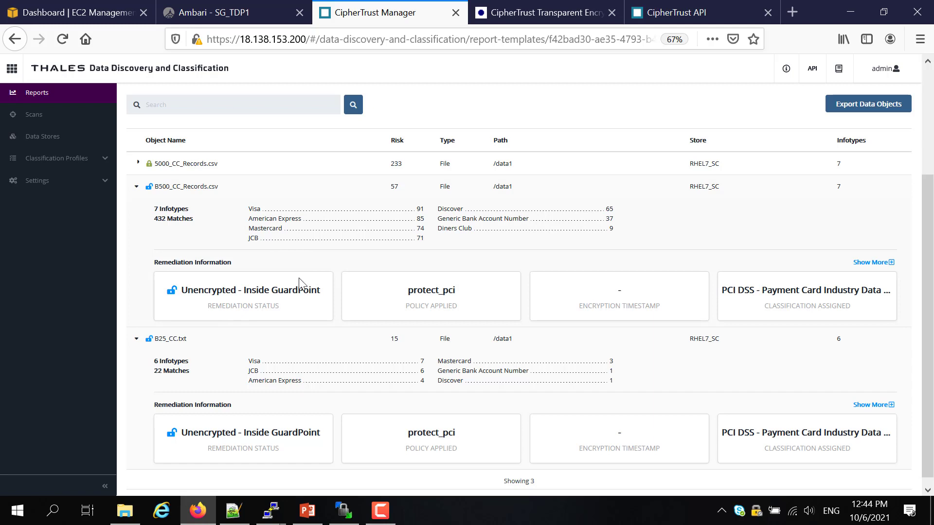
pyautogui.moveTo(388, 349)
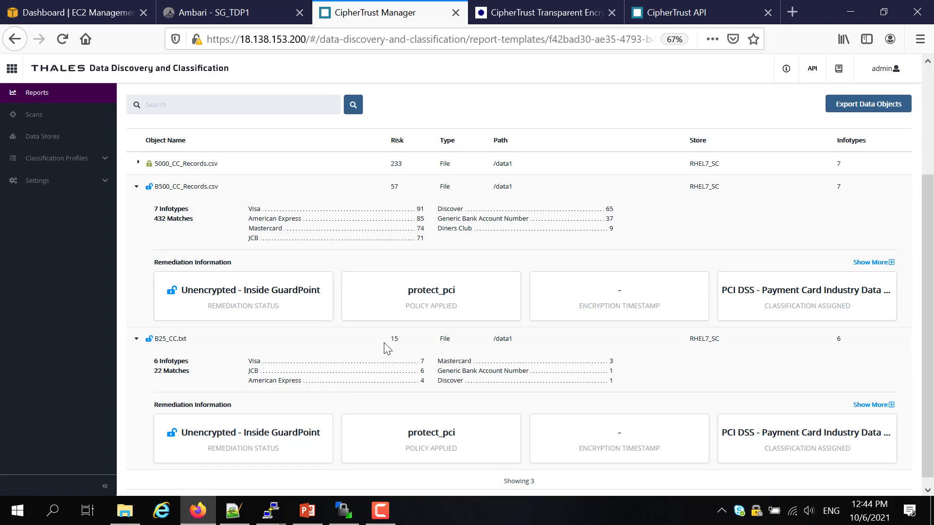
pyautogui.moveTo(292, 347)
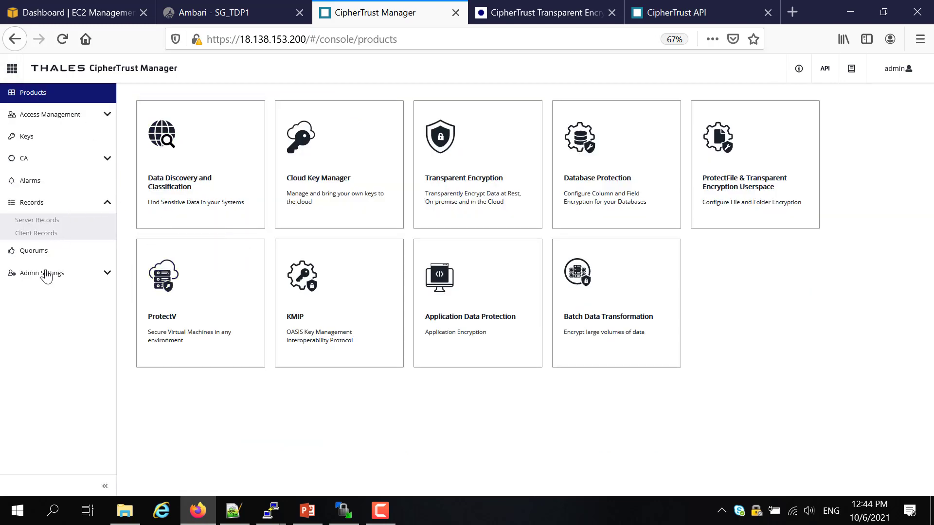
pyautogui.click(36, 233)
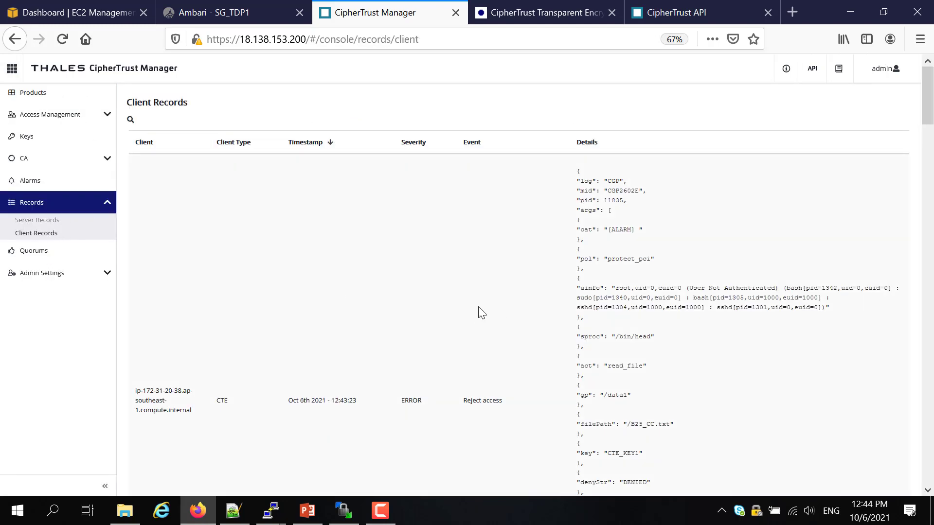
pyautogui.moveTo(461, 310)
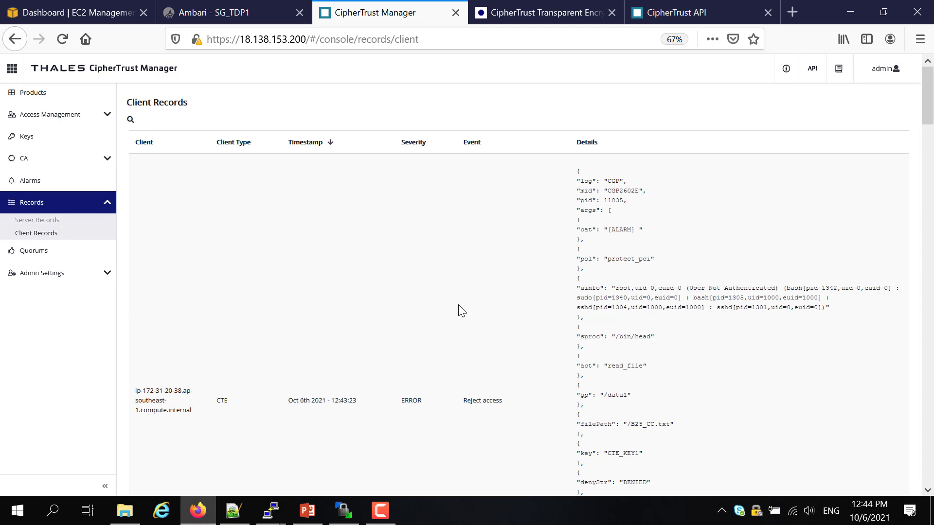
pyautogui.moveTo(464, 201)
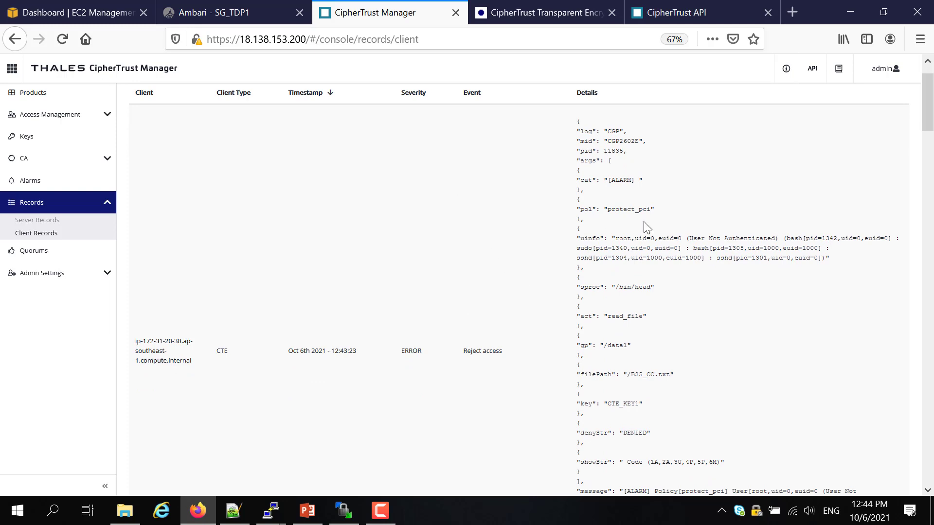
pyautogui.doubleClick(621, 238)
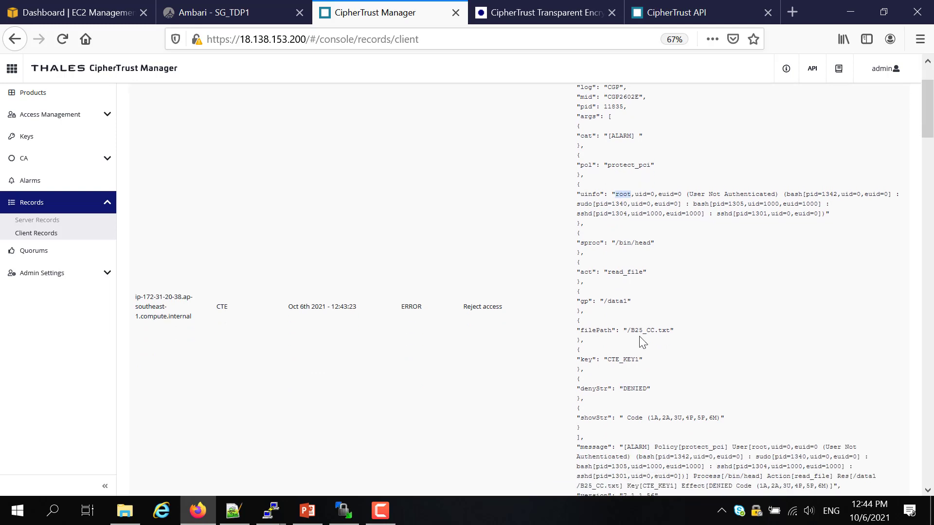
pyautogui.scroll(-3)
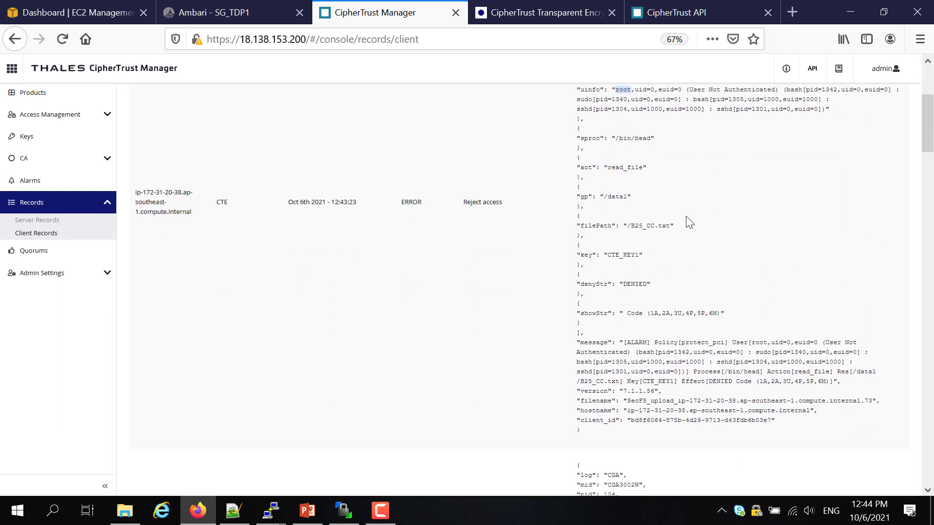
pyautogui.moveTo(638, 175)
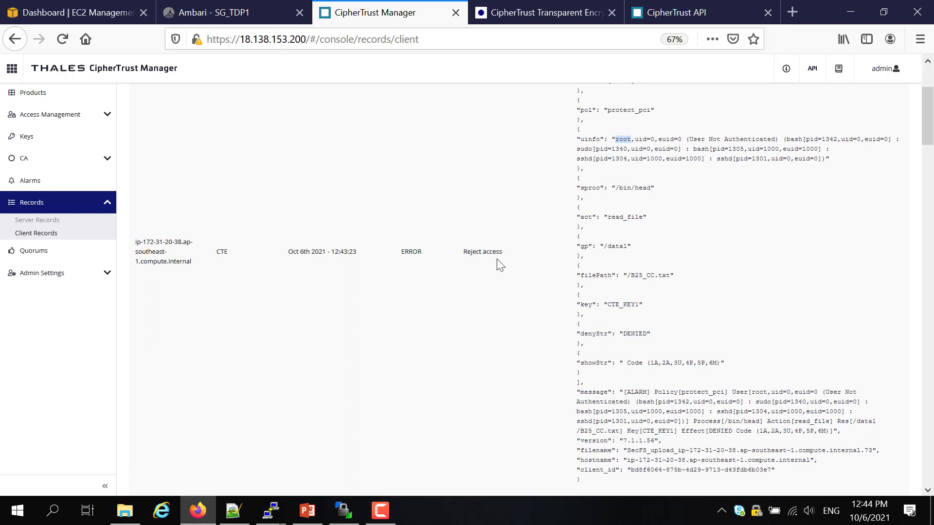
pyautogui.moveTo(657, 280)
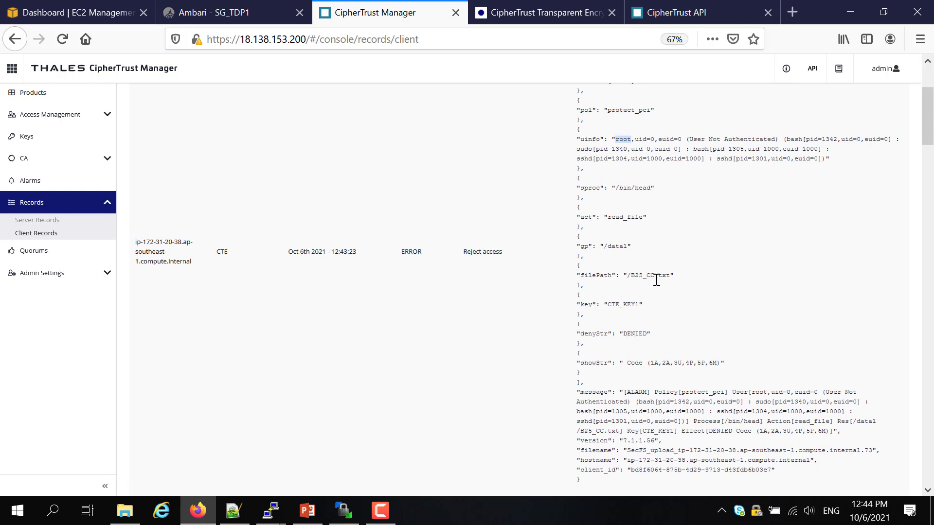
pyautogui.moveTo(658, 287)
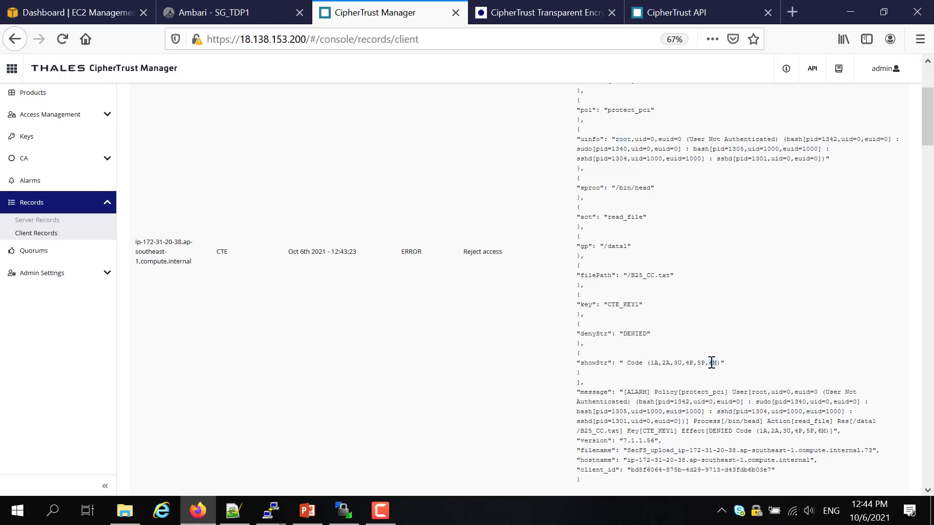
pyautogui.scroll(-3)
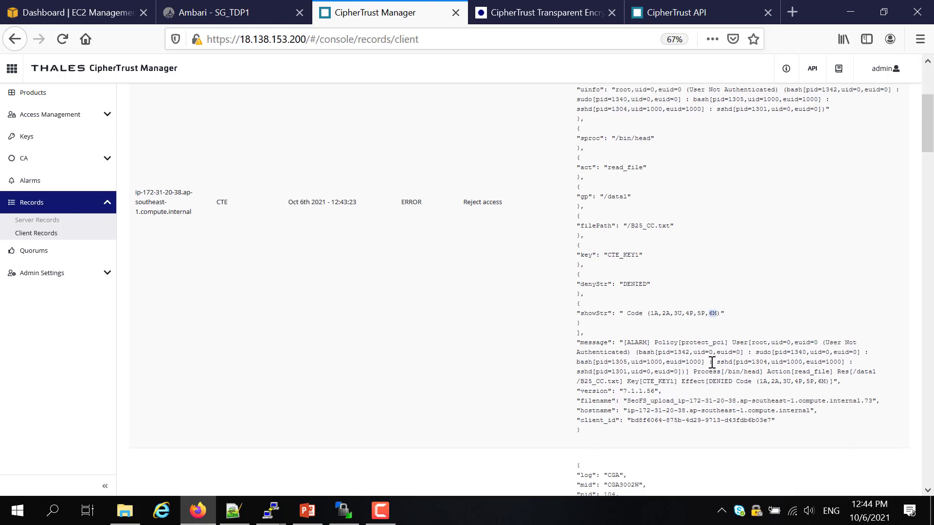
pyautogui.scroll(-3)
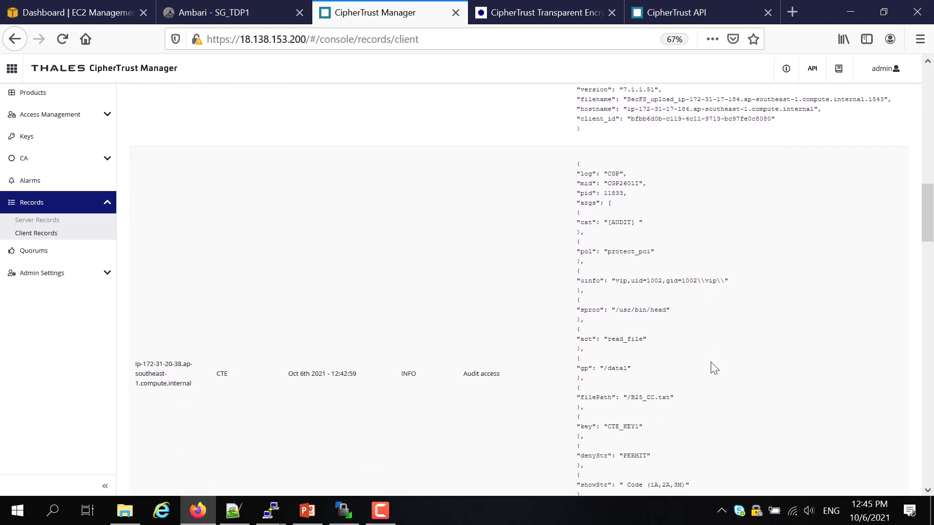
pyautogui.scroll(-3)
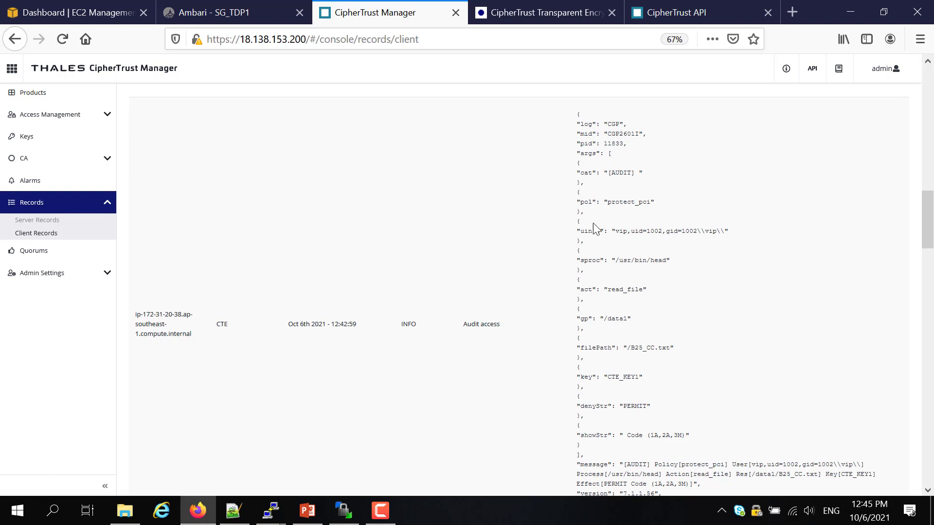
pyautogui.doubleClick(620, 231)
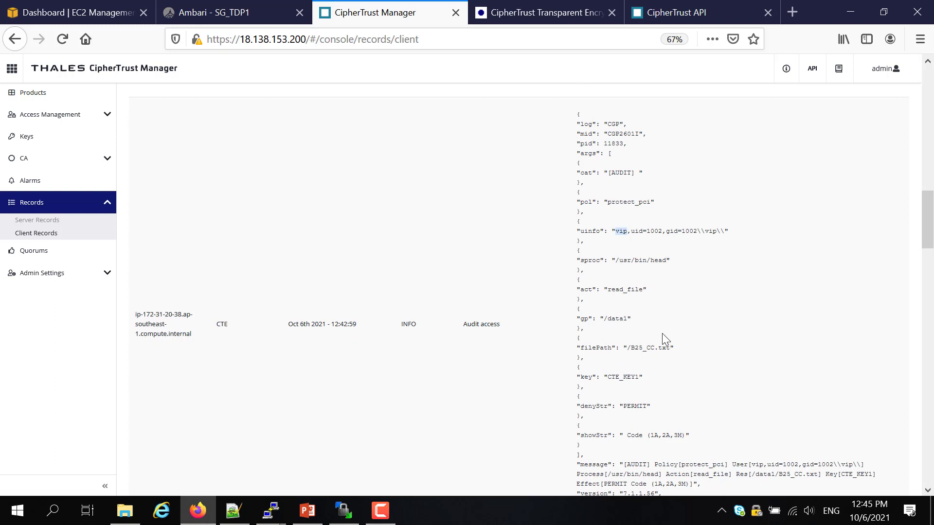
pyautogui.scroll(-3)
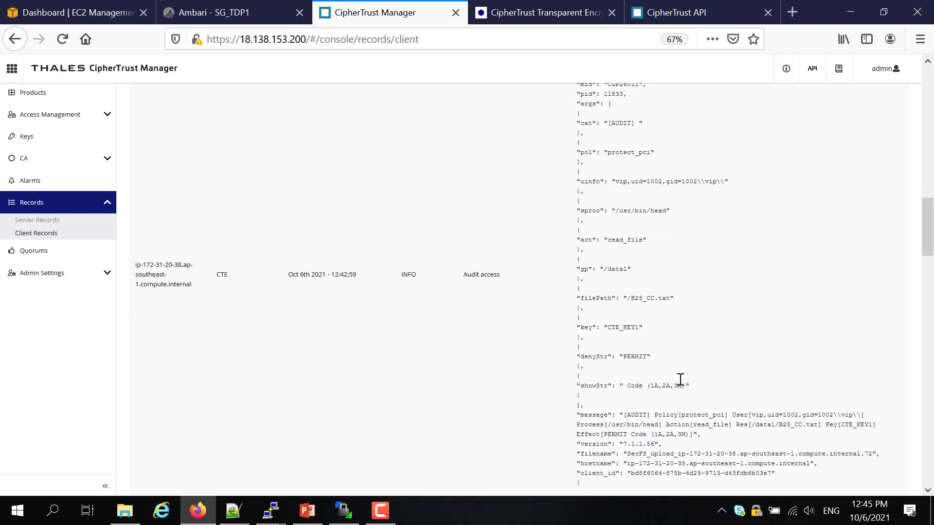
pyautogui.scroll(-3)
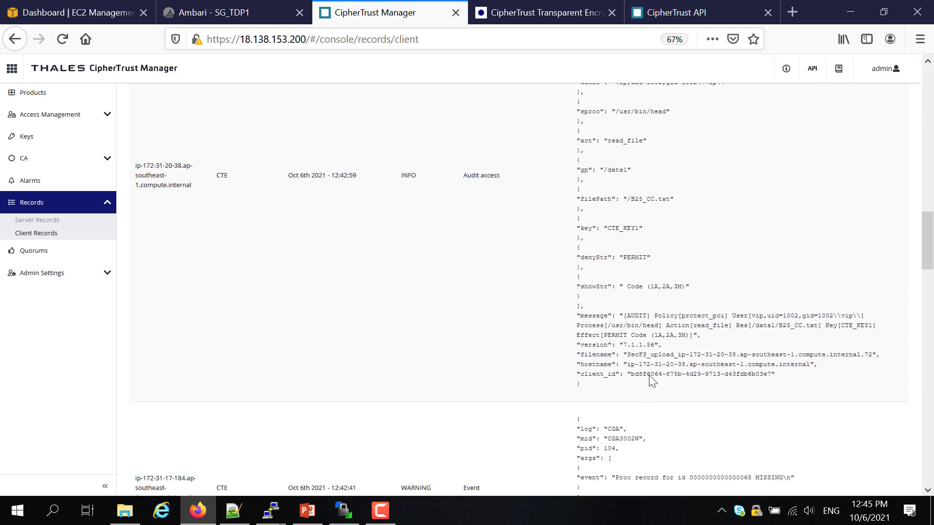
pyautogui.scroll(-3)
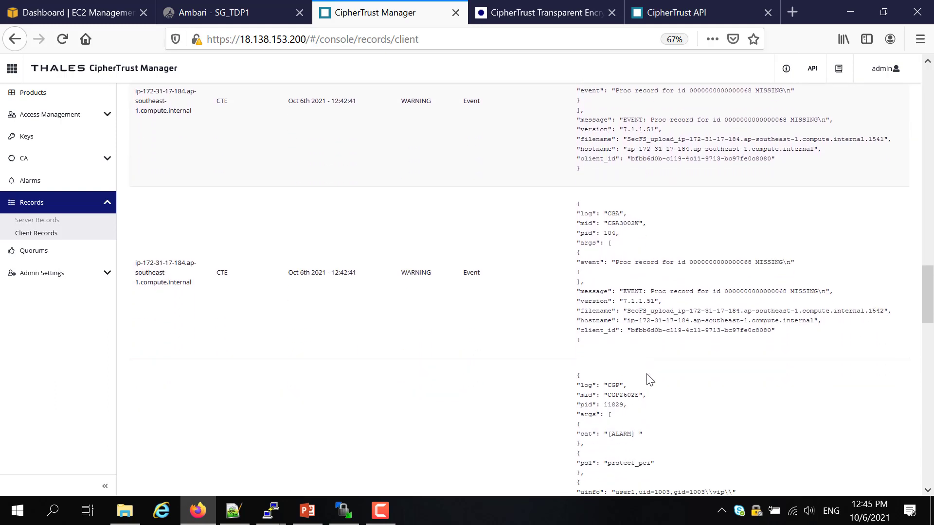
pyautogui.scroll(-3)
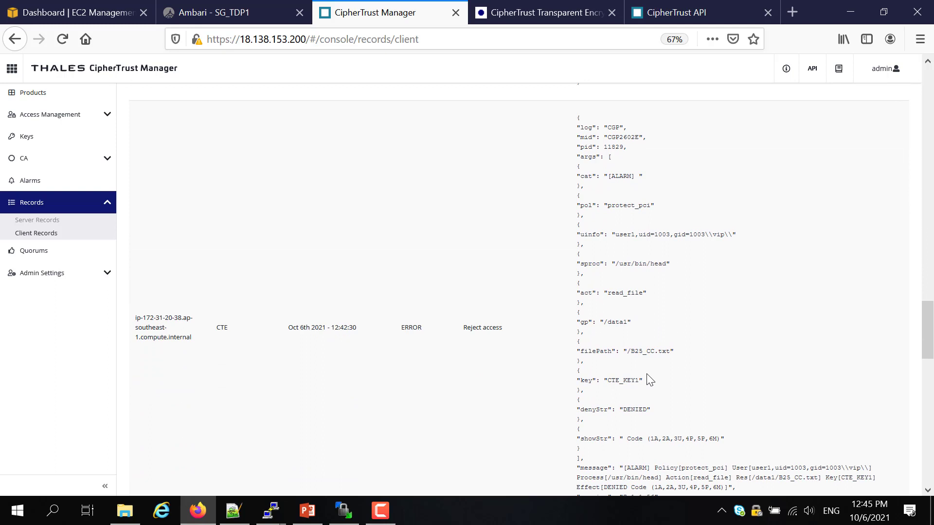
pyautogui.moveTo(620, 204)
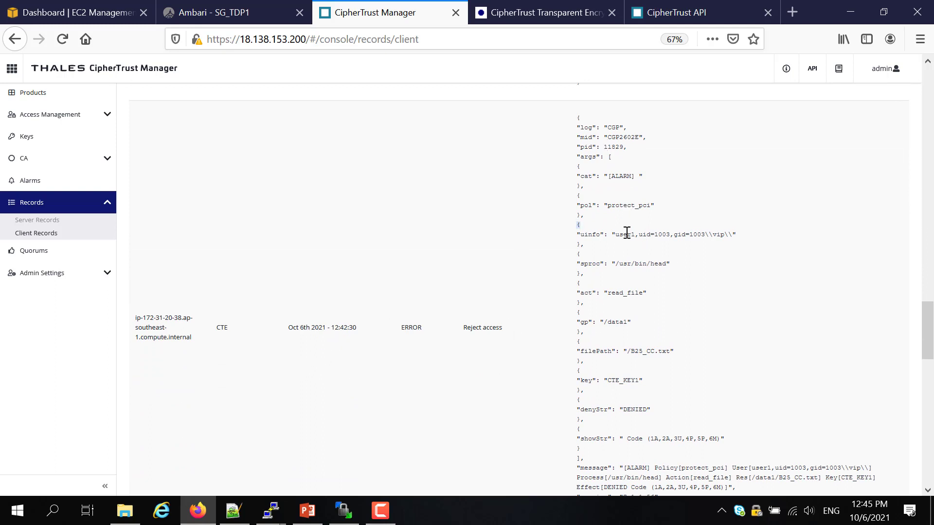
pyautogui.doubleClick(624, 234)
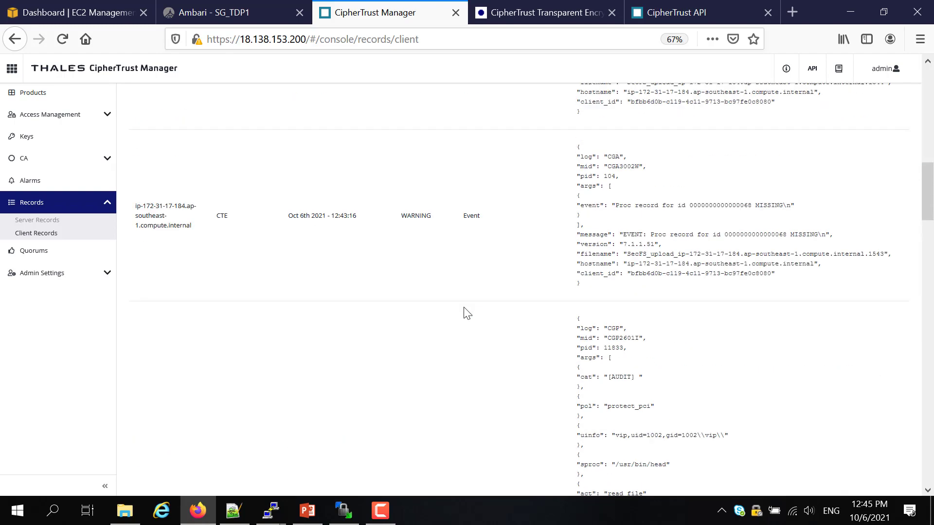
pyautogui.click(30, 92)
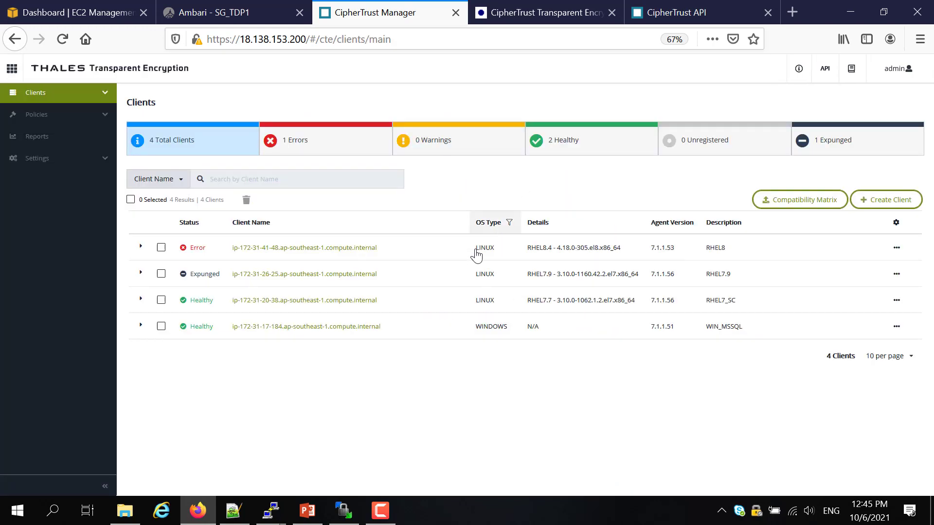
pyautogui.moveTo(292, 313)
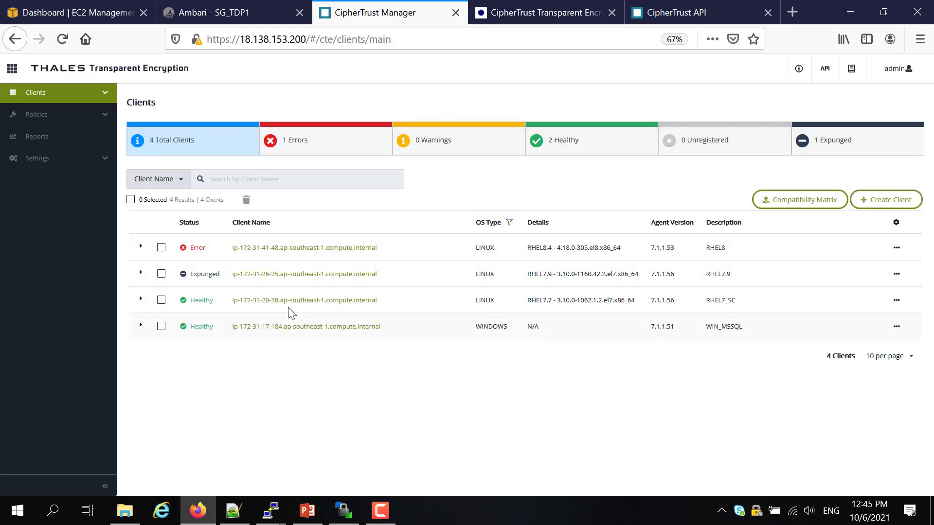
# Open RHEL7_SC's GuardPoints and view the nine security rules of protect_pci
pyautogui.click(303, 300)
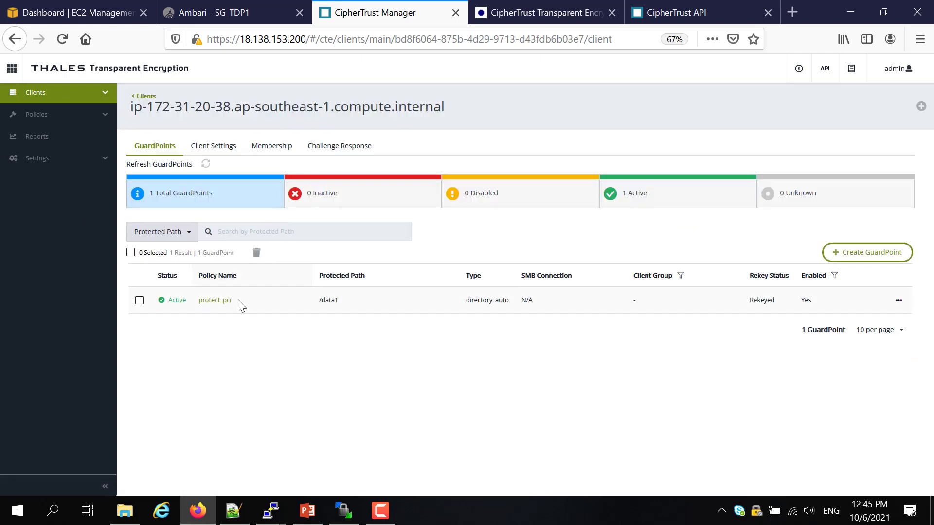
pyautogui.click(214, 300)
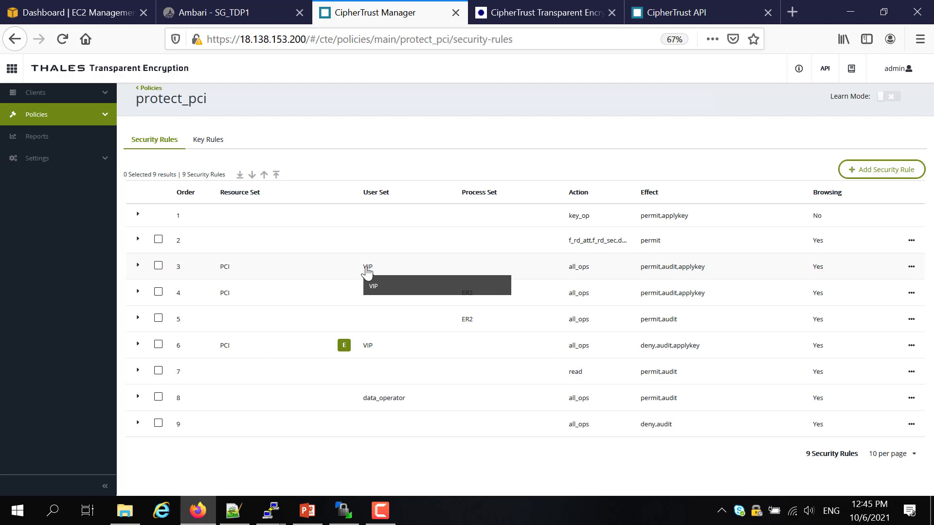
pyautogui.moveTo(600, 255)
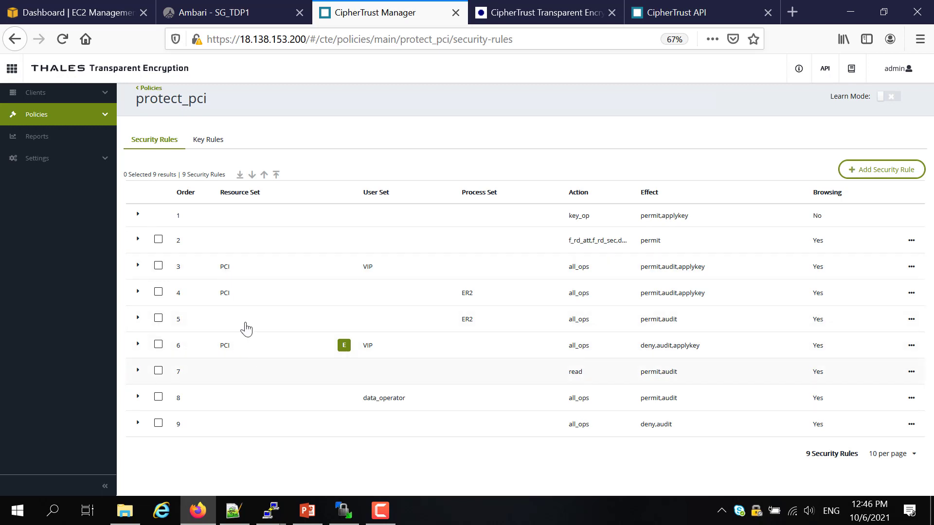
pyautogui.moveTo(274, 362)
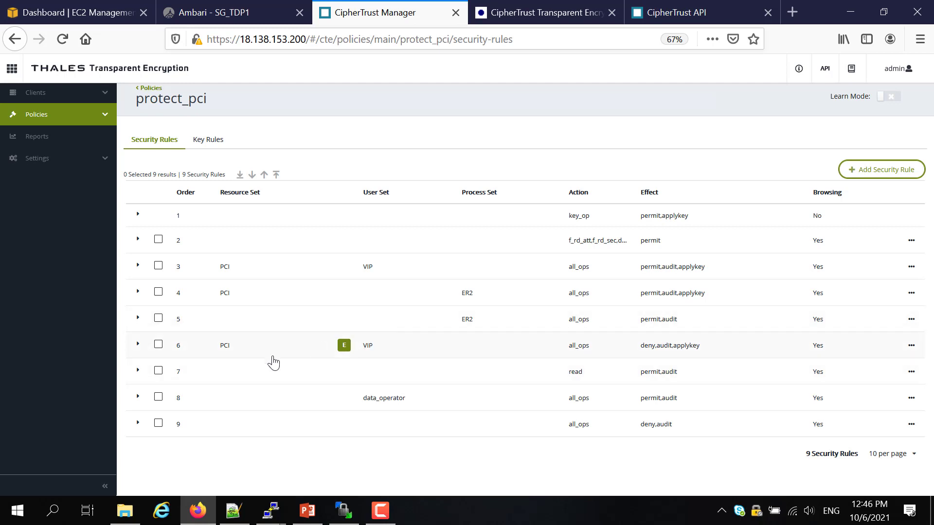
pyautogui.moveTo(237, 355)
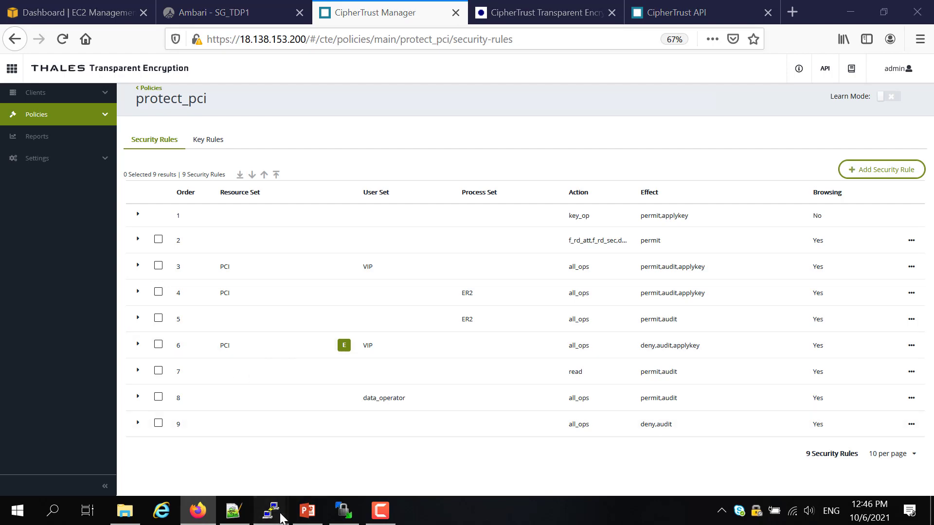
pyautogui.click(270, 511)
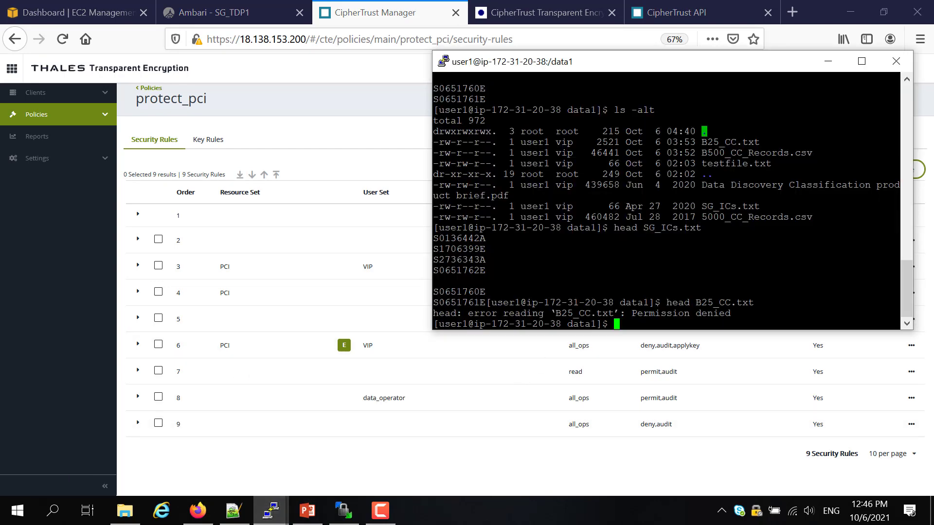
pyautogui.moveTo(425, 401)
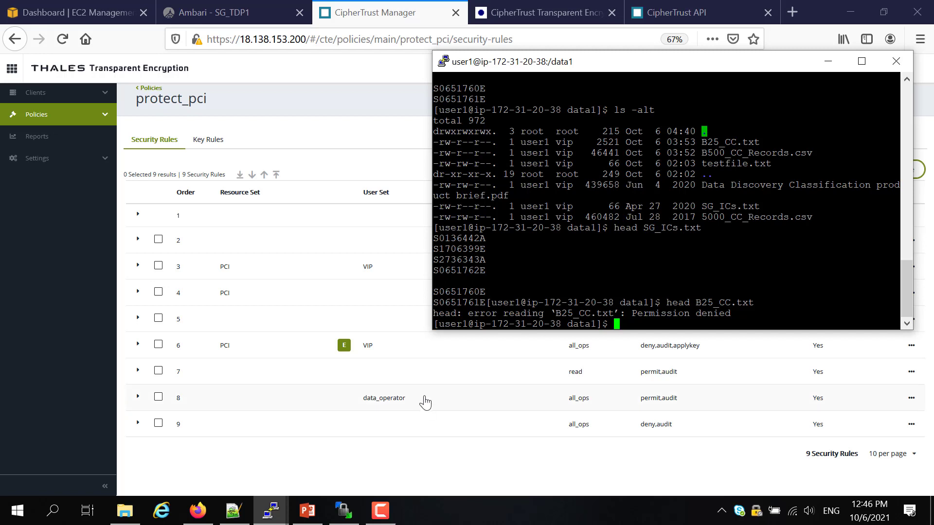
pyautogui.moveTo(451, 329)
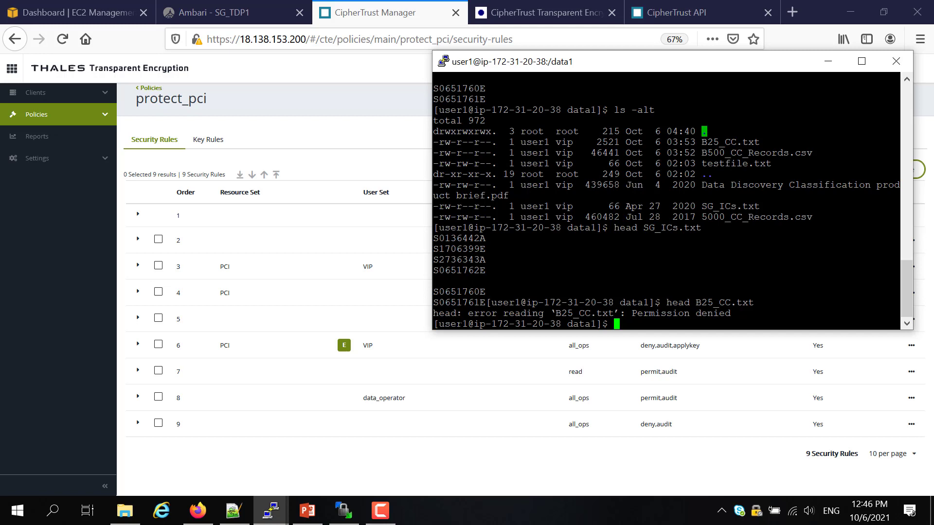
pyautogui.moveTo(827, 62)
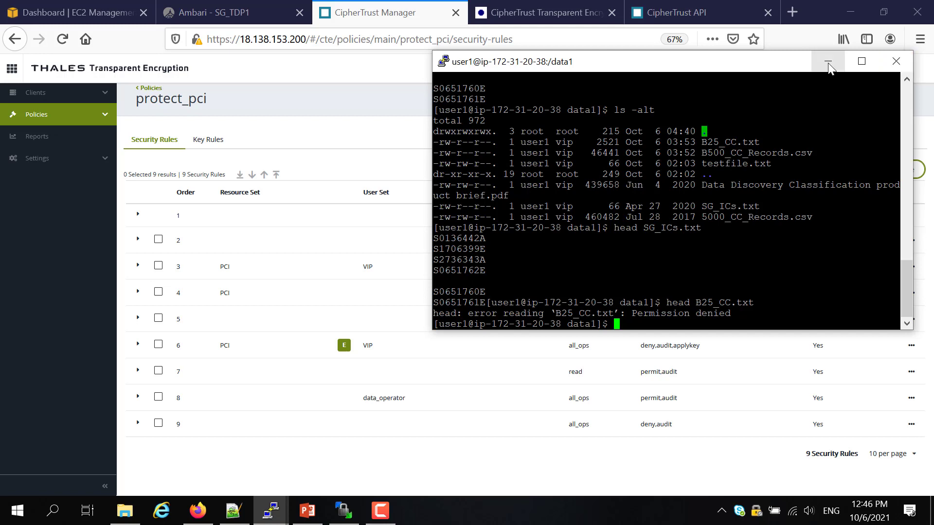
pyautogui.click(827, 62)
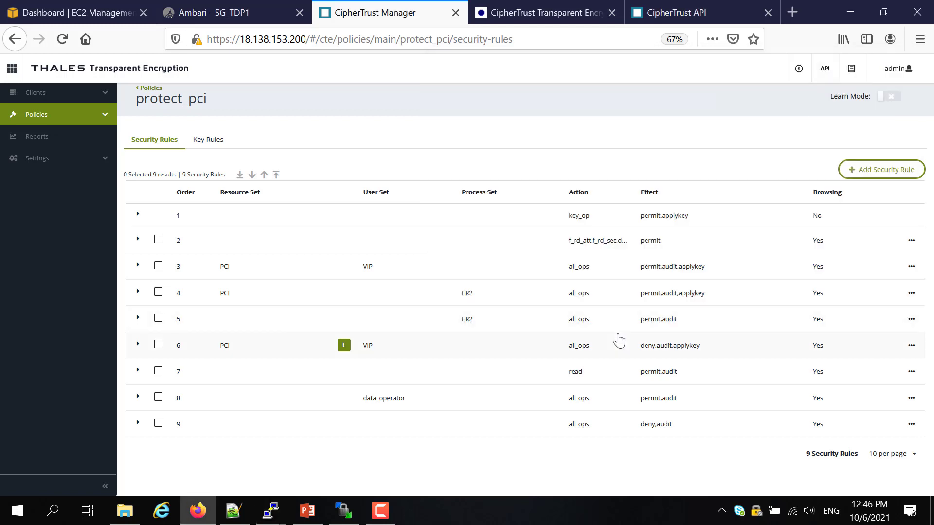